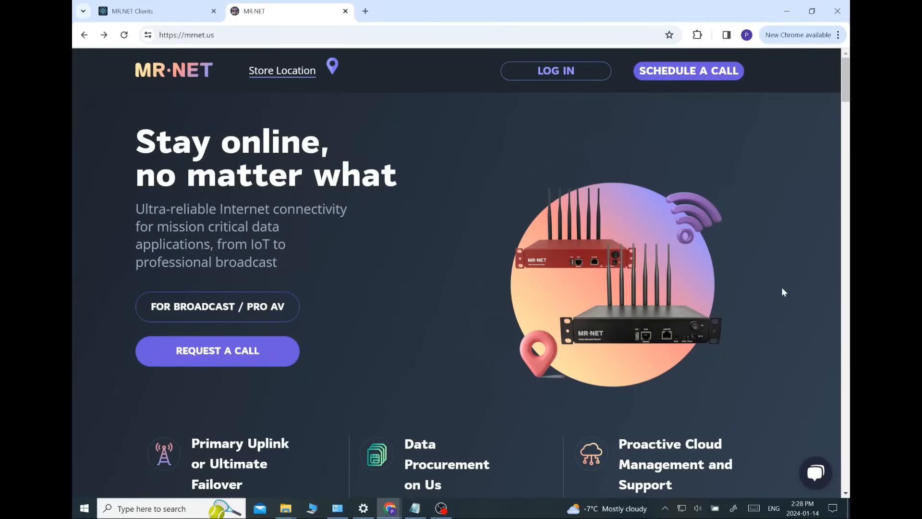
pyautogui.moveTo(763, 301)
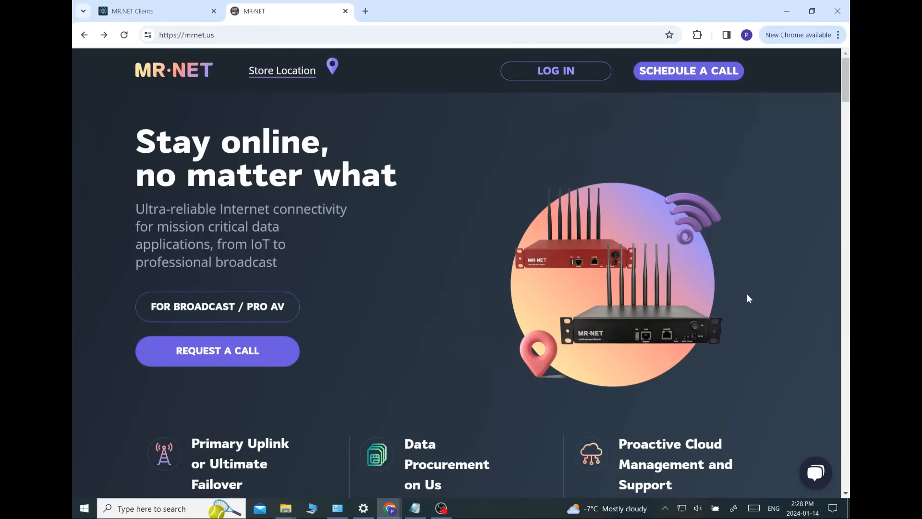
# Scroll through the How it works diagram on mrnet.us and return to the router's portal page
pyautogui.scroll(-3)
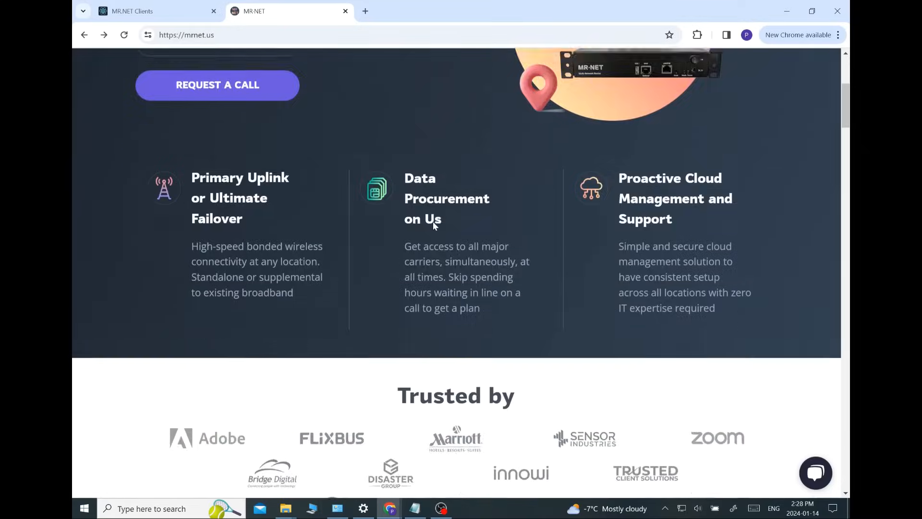
pyautogui.scroll(-3)
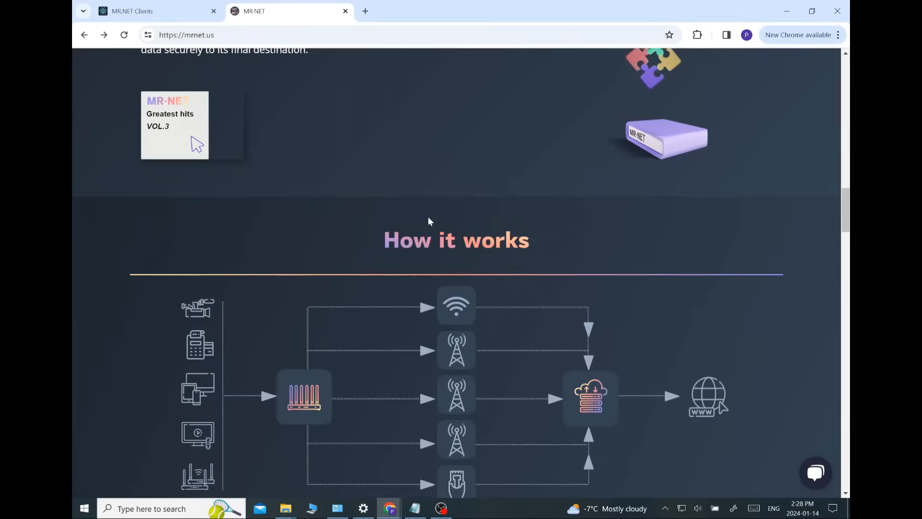
pyautogui.scroll(-3)
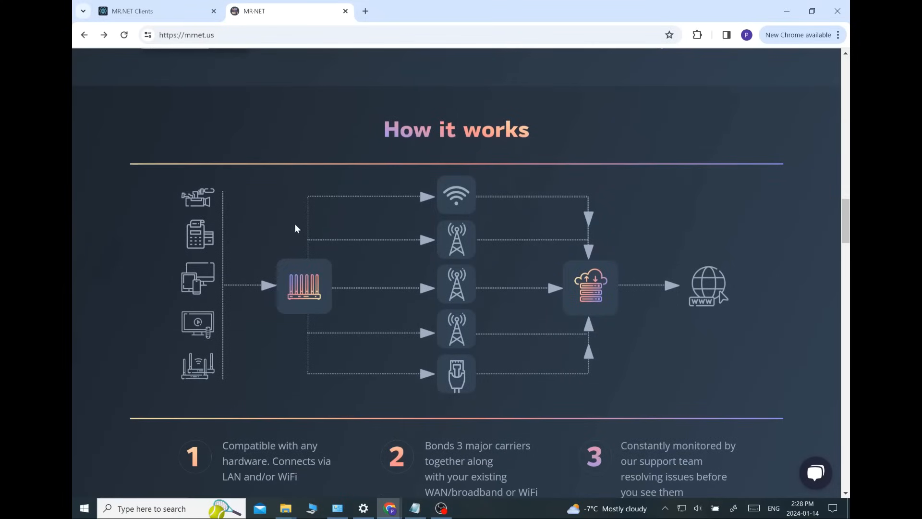
pyautogui.moveTo(737, 253)
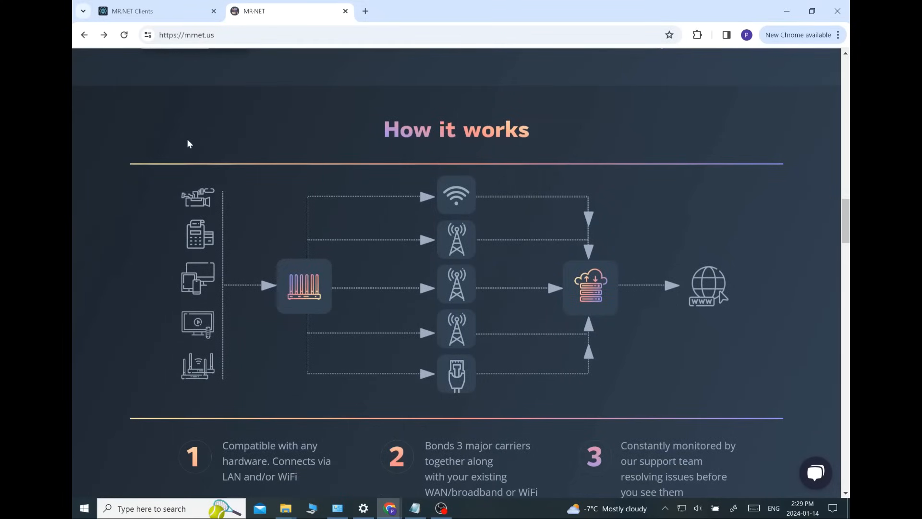
pyautogui.moveTo(217, 271)
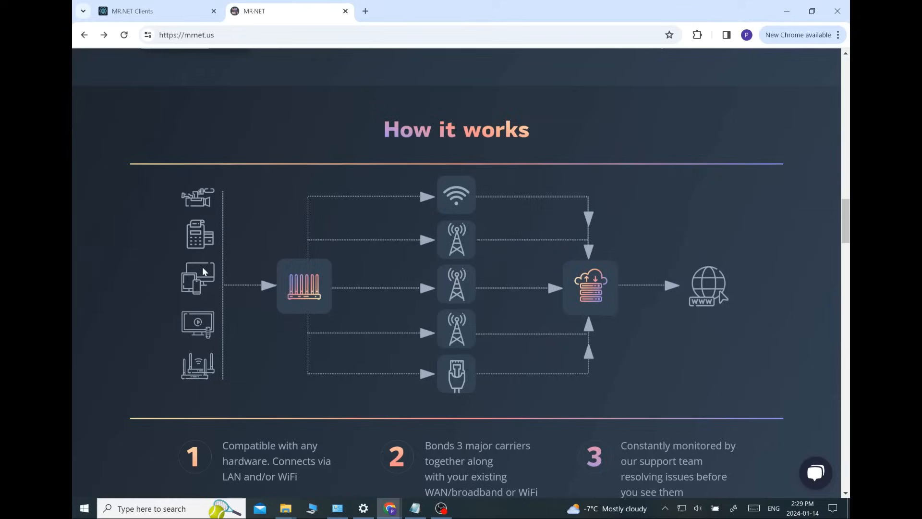
pyautogui.moveTo(252, 297)
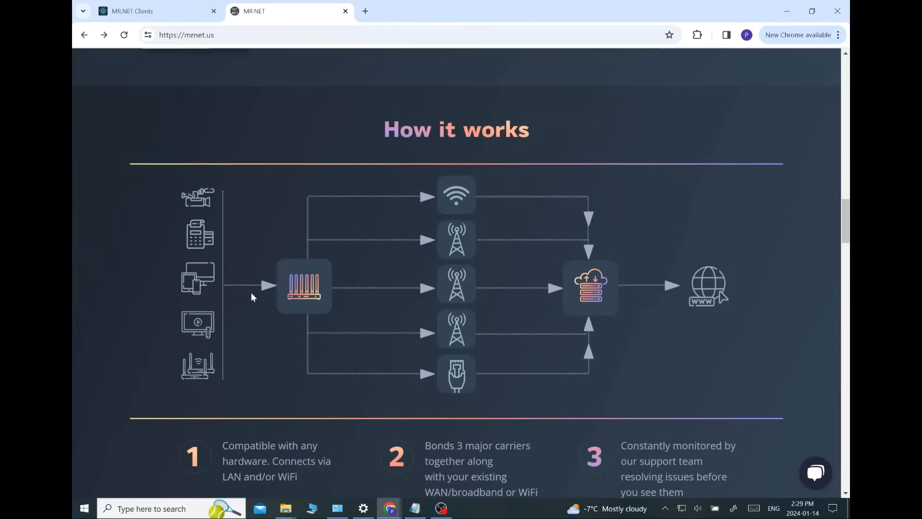
pyautogui.moveTo(320, 278)
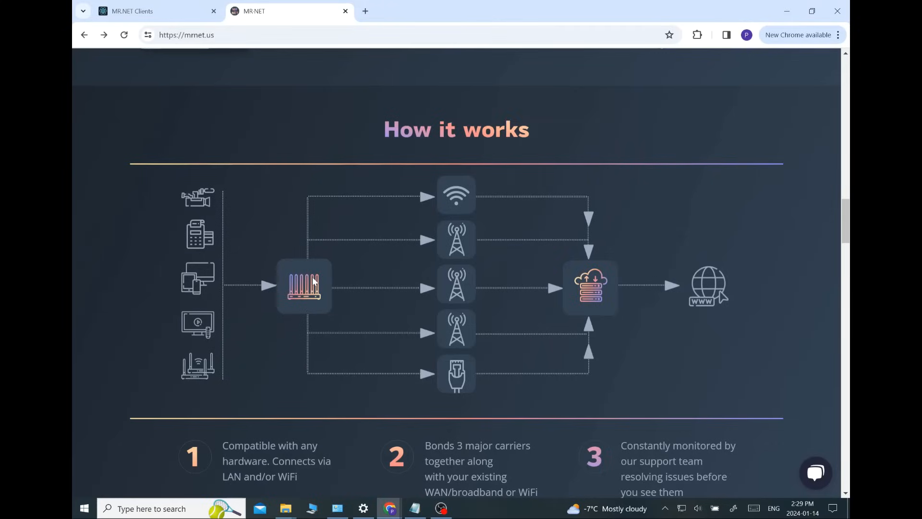
pyautogui.moveTo(334, 248)
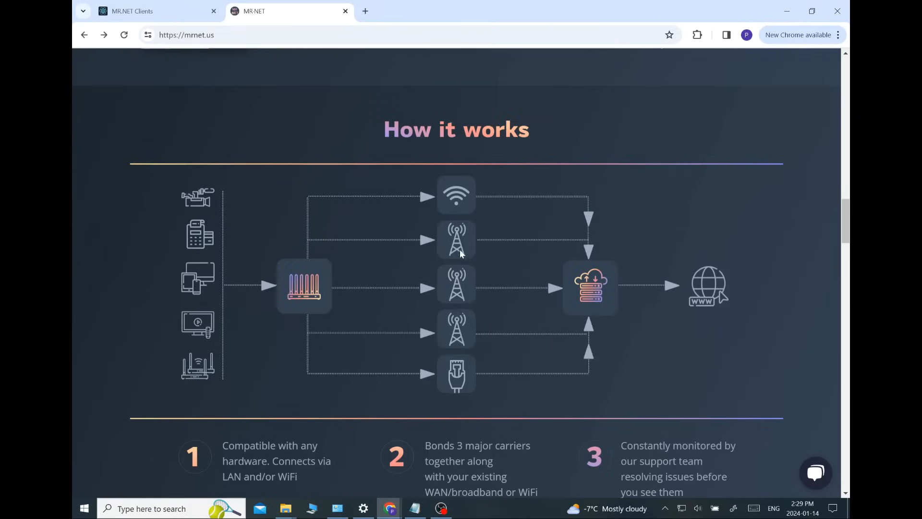
pyautogui.moveTo(452, 387)
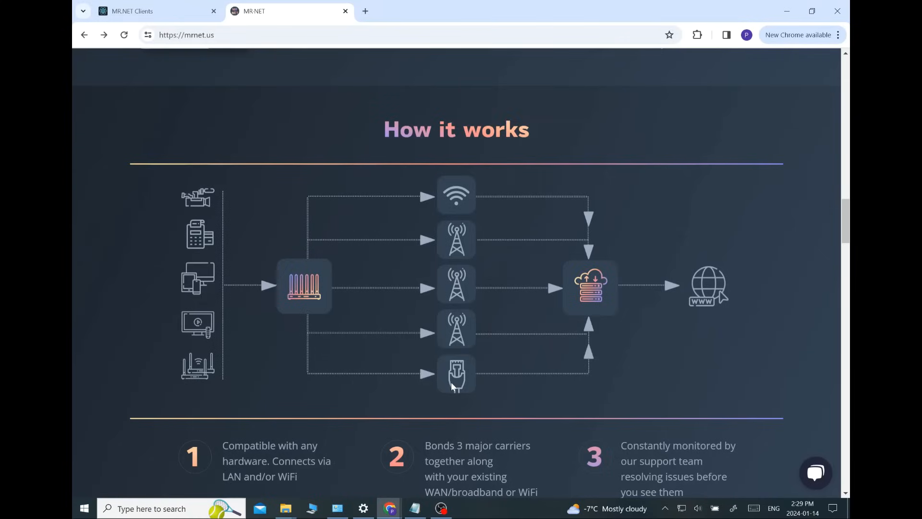
pyautogui.moveTo(455, 370)
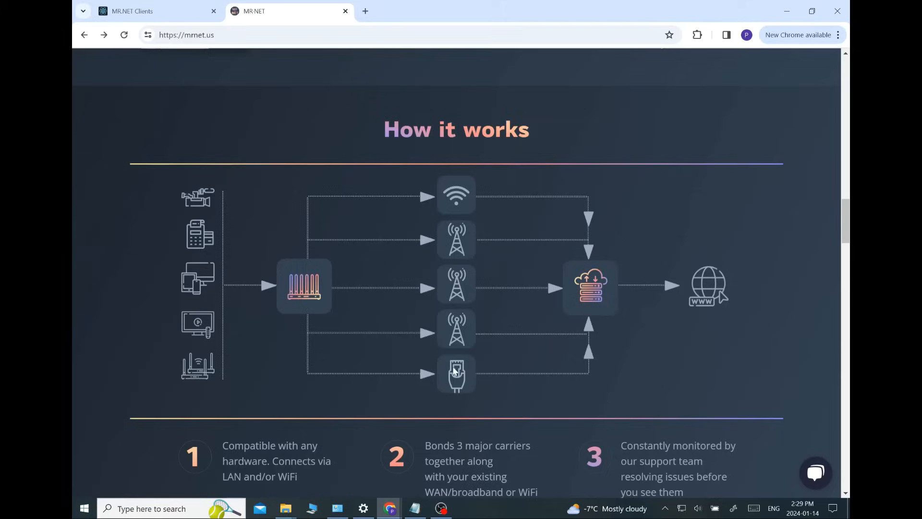
pyautogui.moveTo(313, 199)
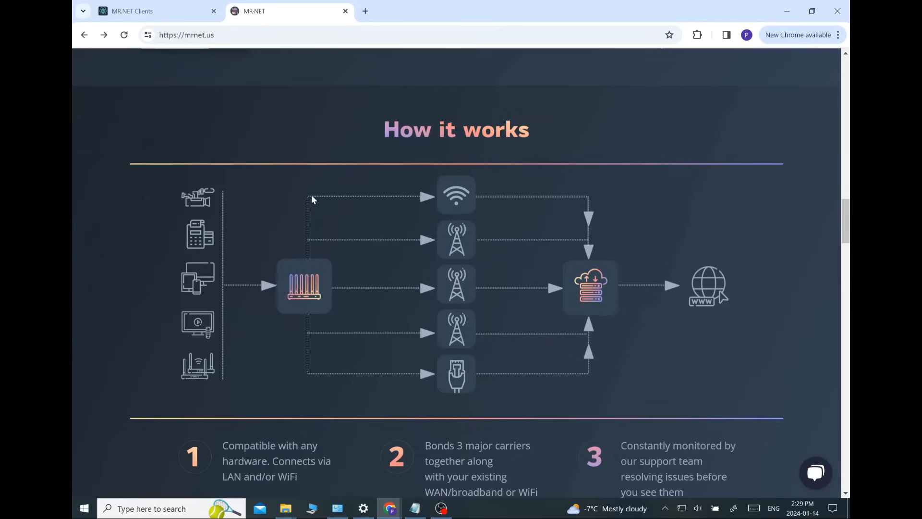
pyautogui.moveTo(450, 203)
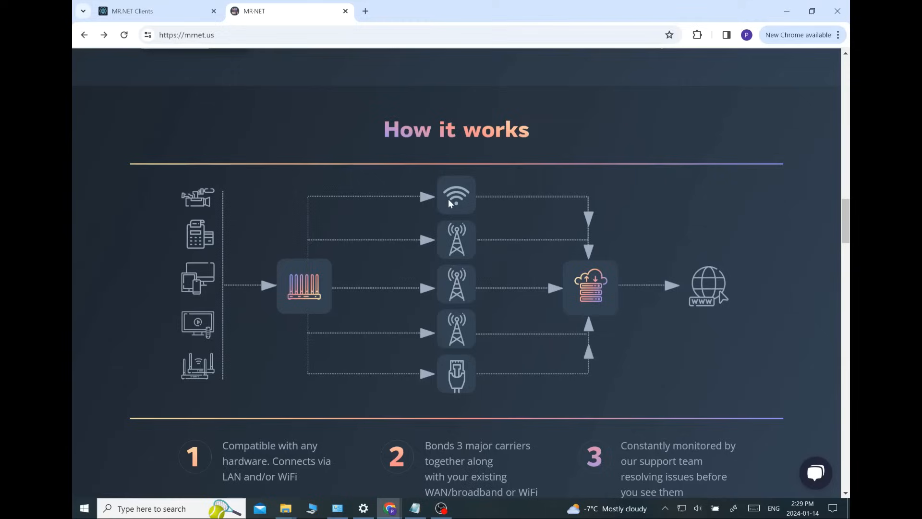
pyautogui.moveTo(388, 272)
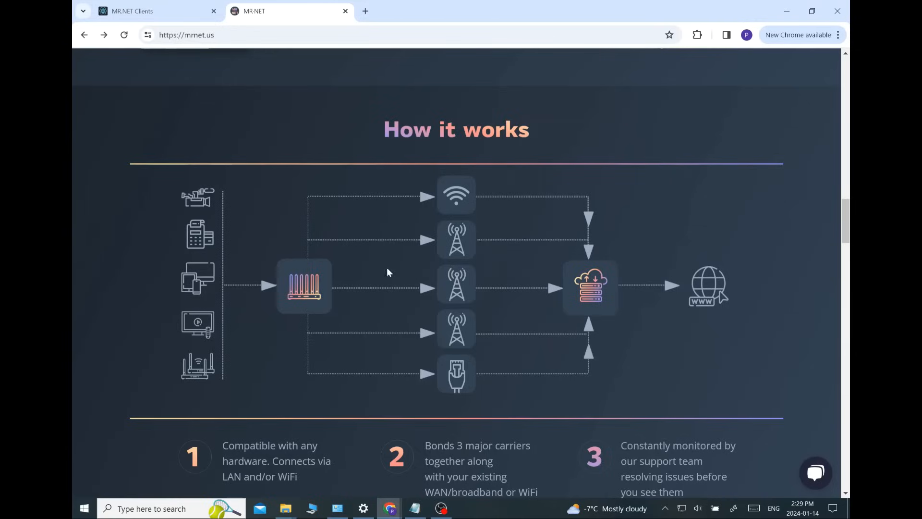
pyautogui.moveTo(386, 379)
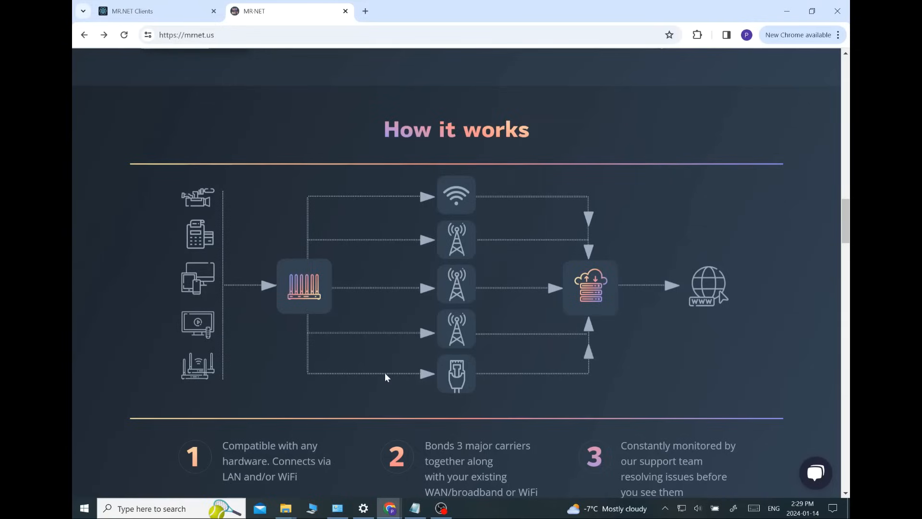
pyautogui.moveTo(483, 298)
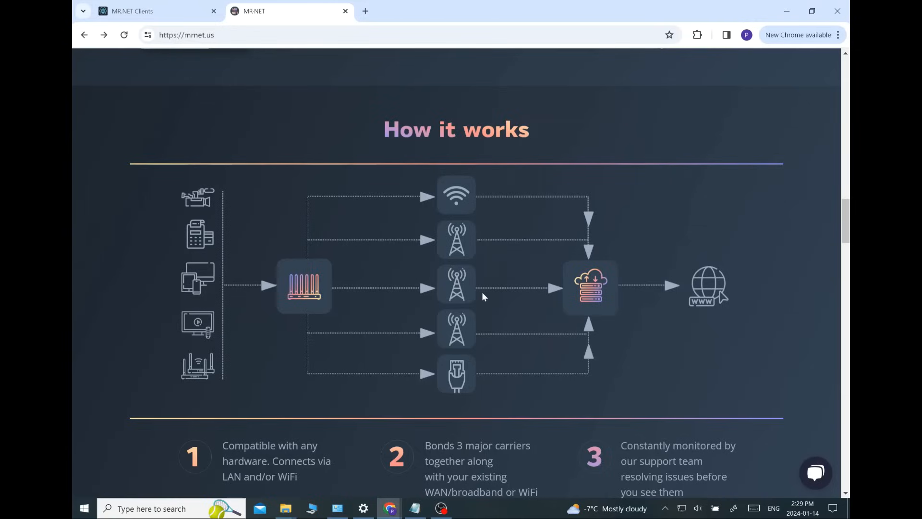
pyautogui.moveTo(593, 260)
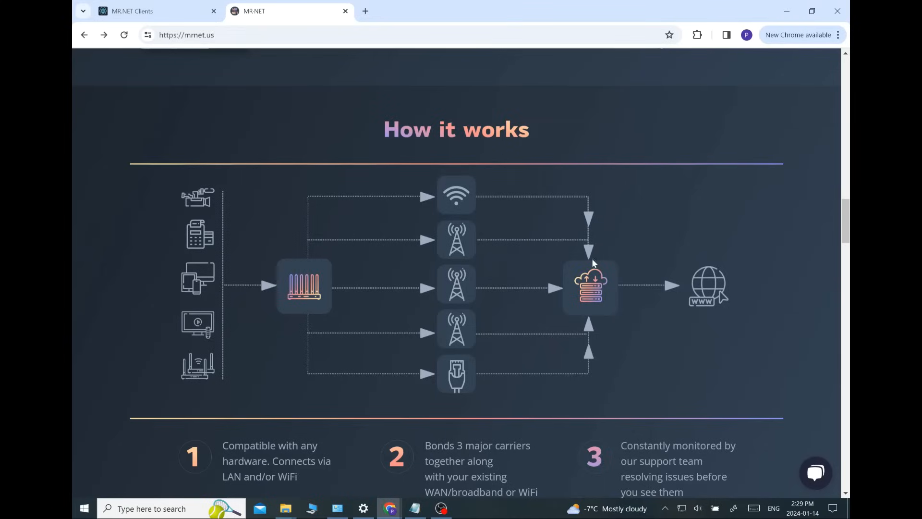
pyautogui.moveTo(611, 280)
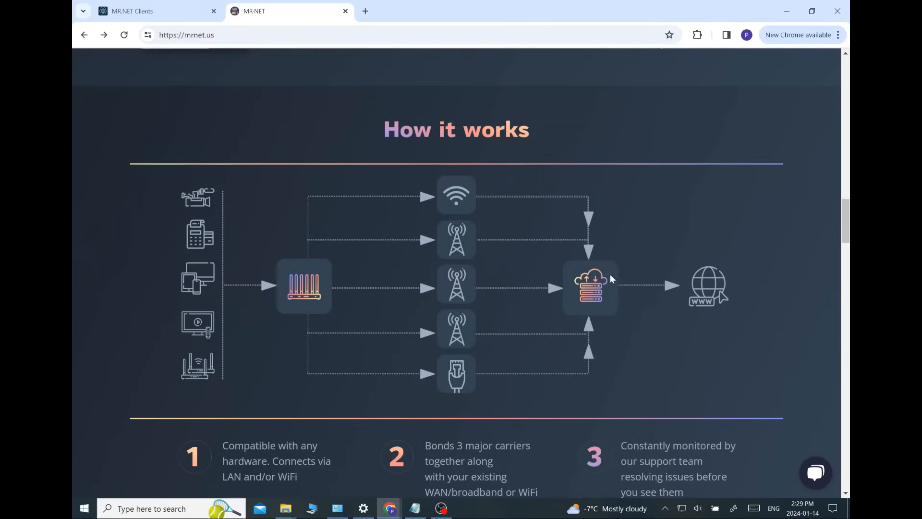
pyautogui.moveTo(588, 300)
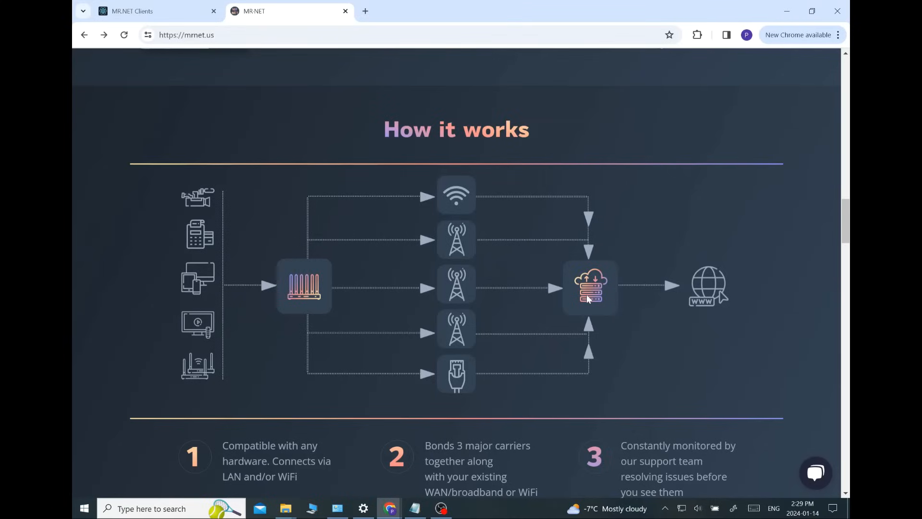
pyautogui.moveTo(458, 377)
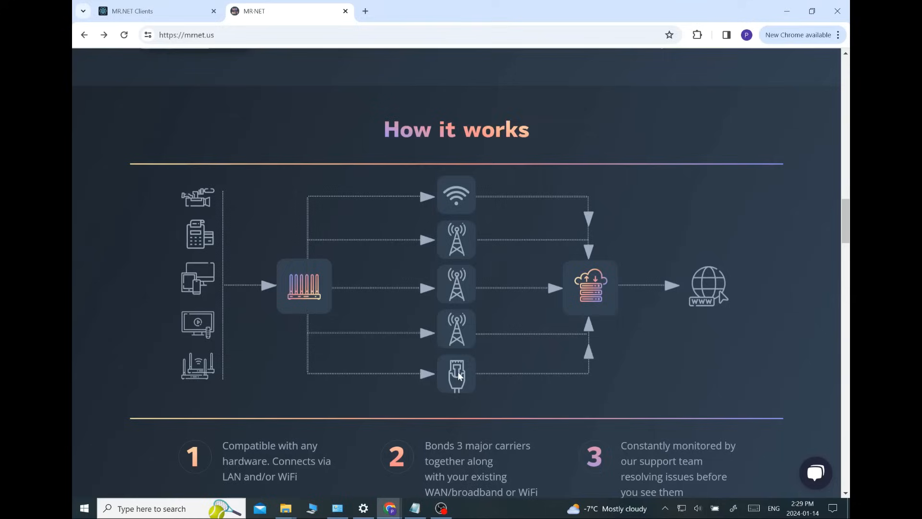
pyautogui.moveTo(499, 371)
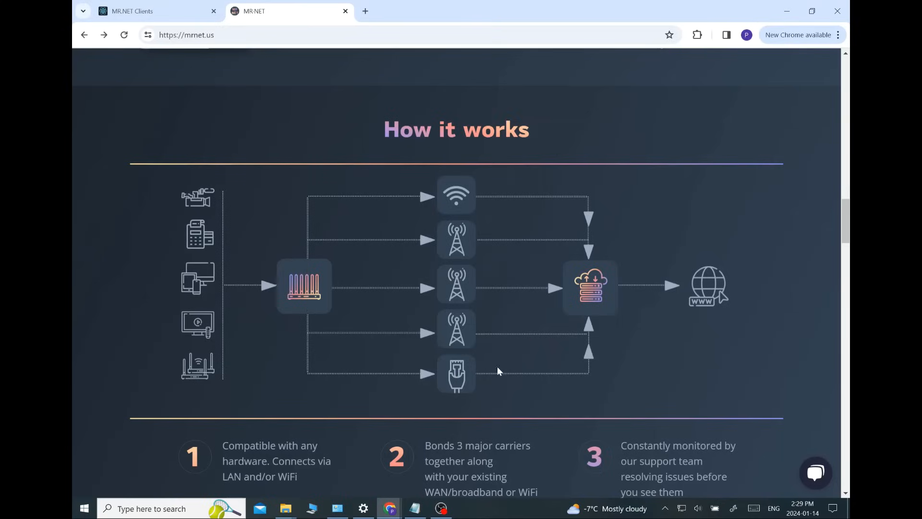
pyautogui.moveTo(311, 295)
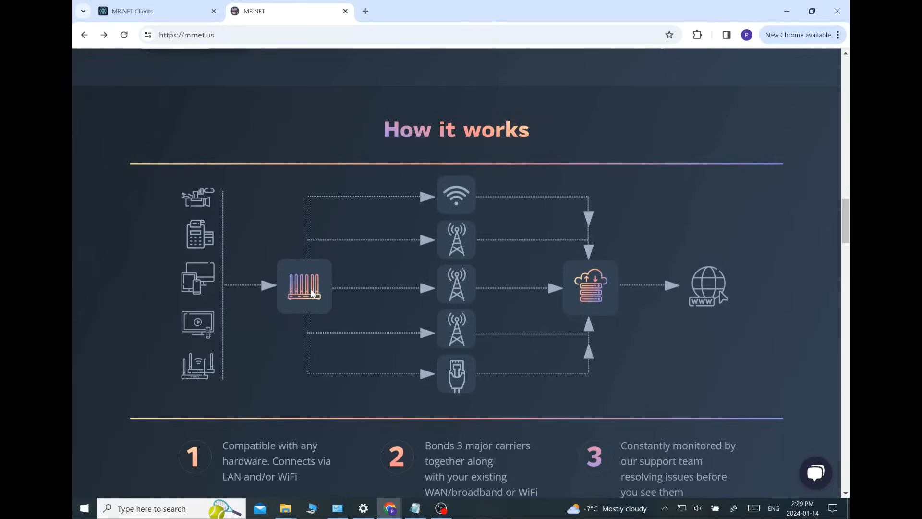
pyautogui.moveTo(356, 181)
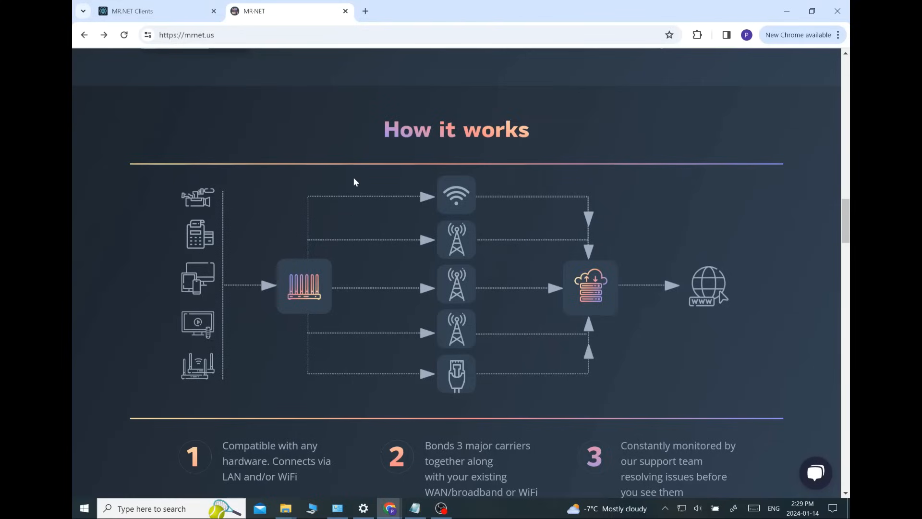
pyautogui.moveTo(225, 220)
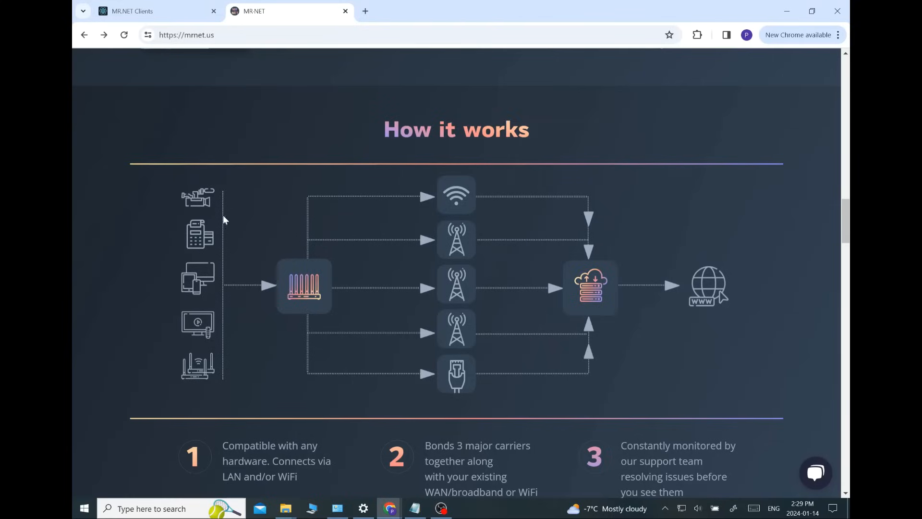
pyautogui.moveTo(336, 243)
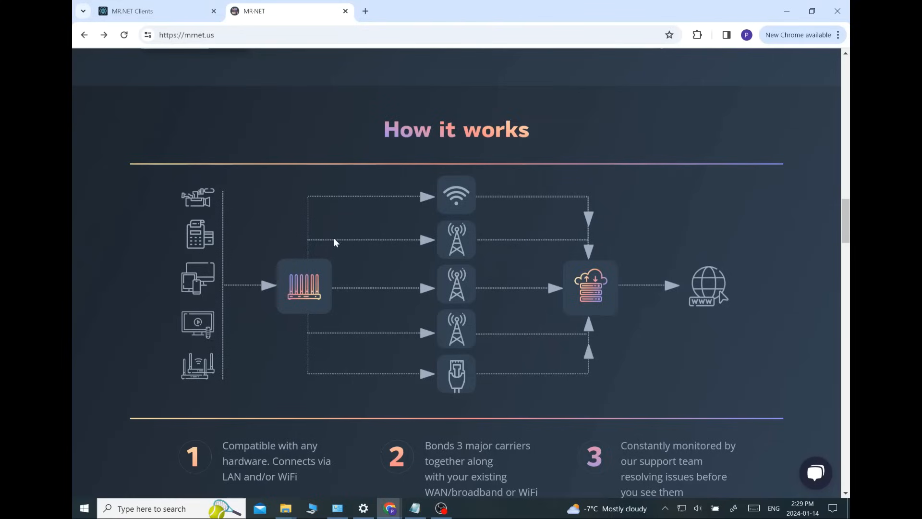
pyautogui.moveTo(394, 225)
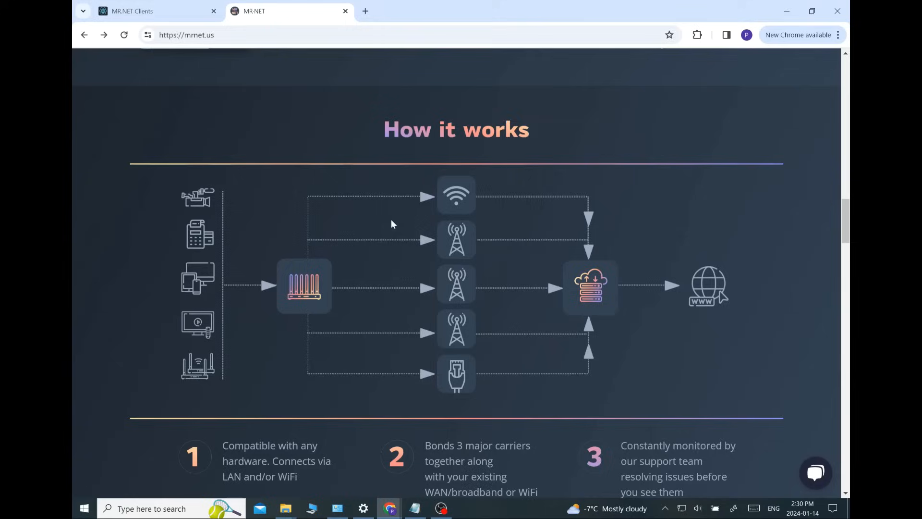
pyautogui.moveTo(501, 376)
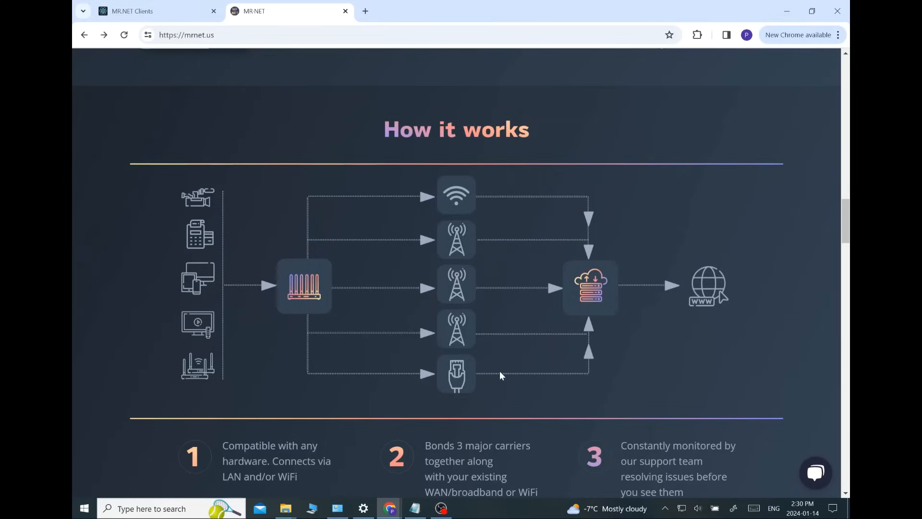
pyautogui.moveTo(480, 359)
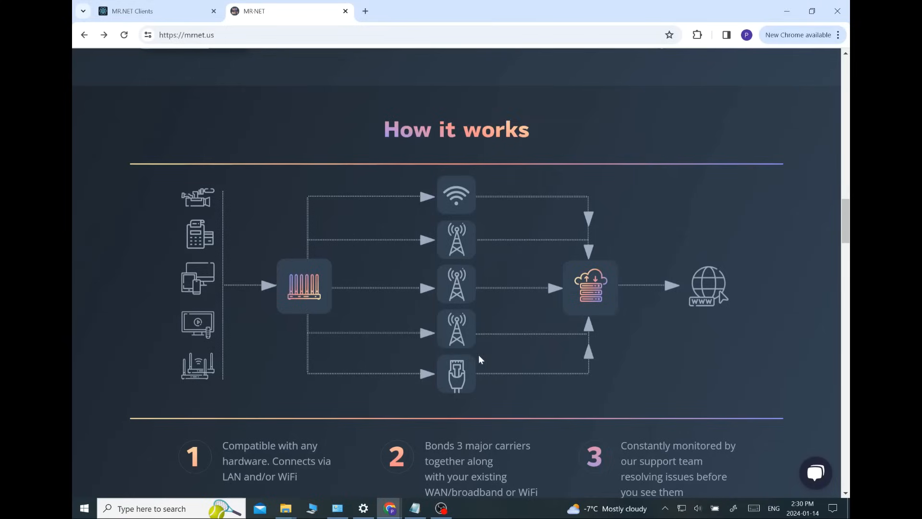
pyautogui.moveTo(465, 365)
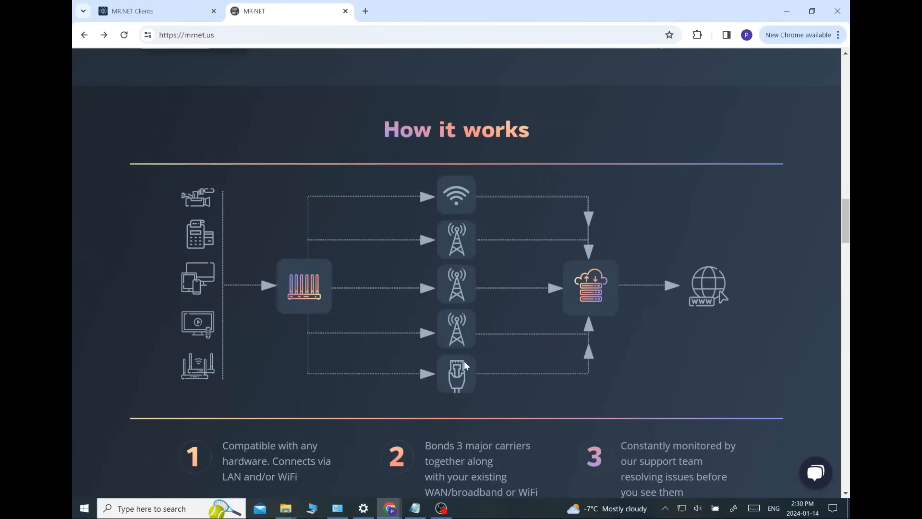
pyautogui.moveTo(605, 307)
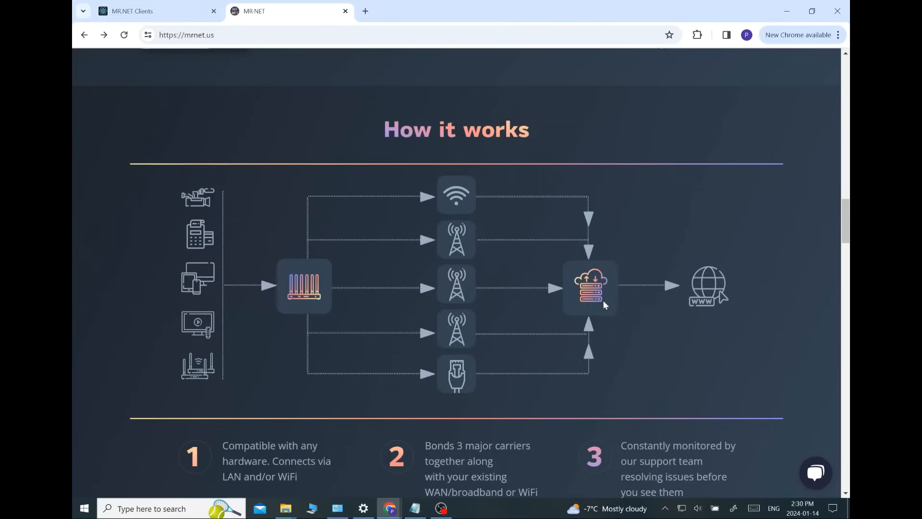
pyautogui.moveTo(605, 294)
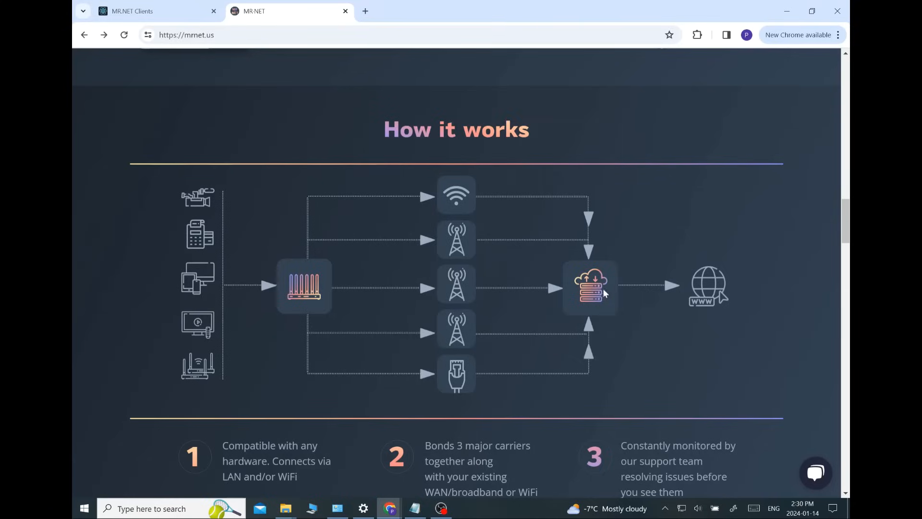
pyautogui.moveTo(717, 301)
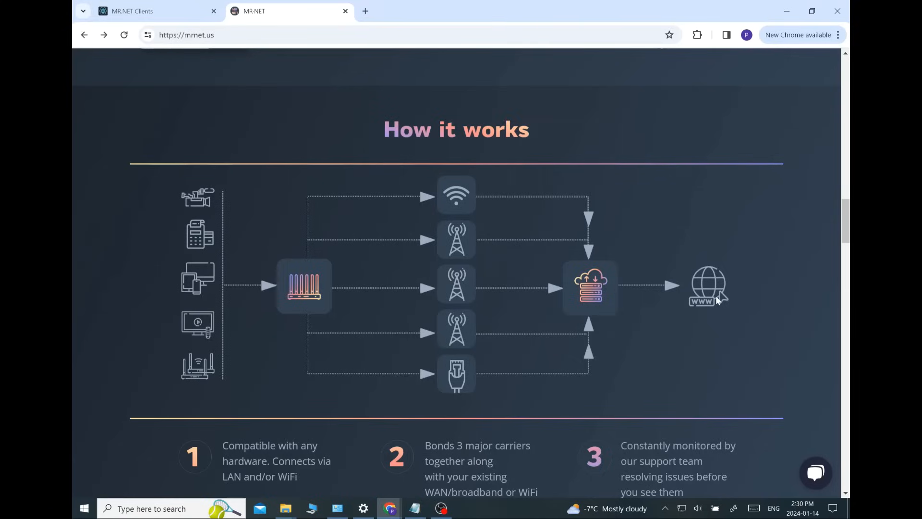
pyautogui.moveTo(592, 300)
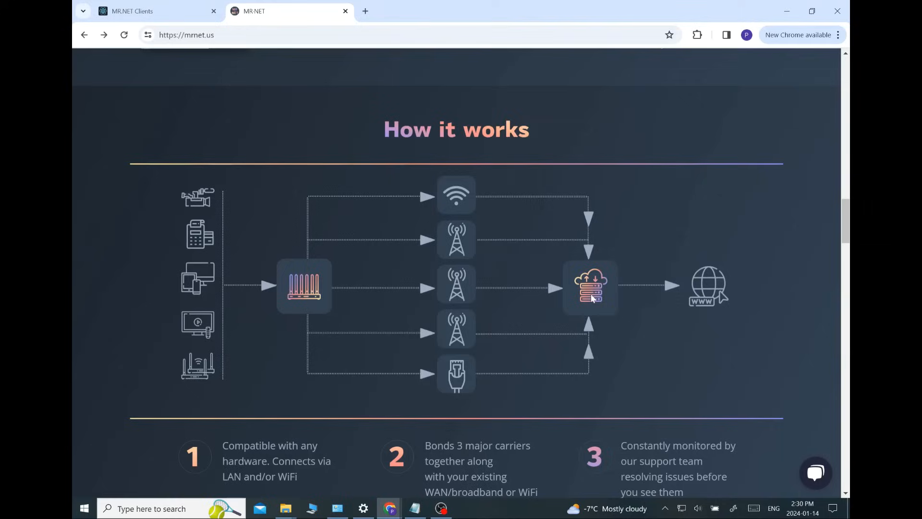
pyautogui.moveTo(597, 292)
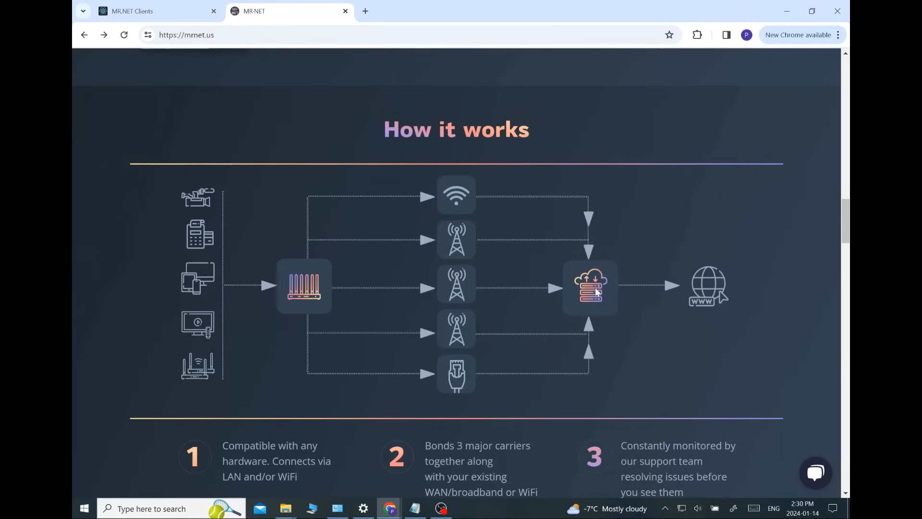
pyautogui.moveTo(597, 280)
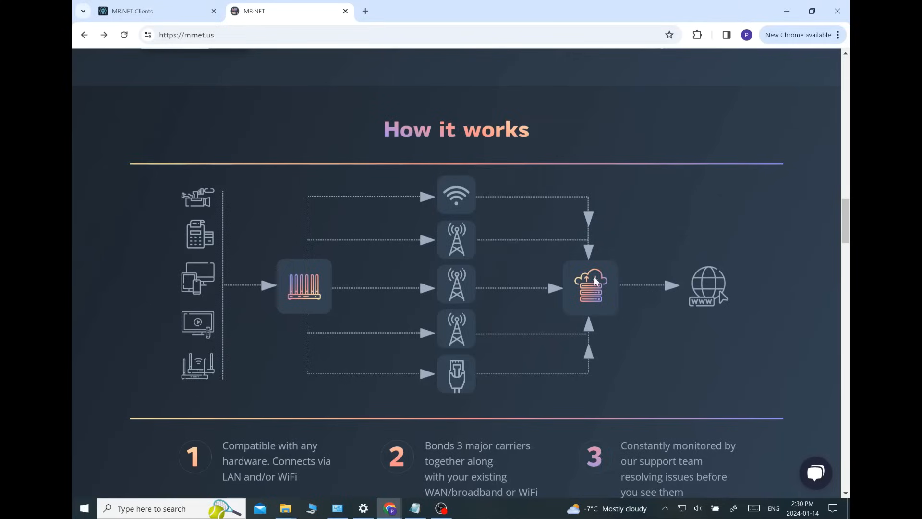
pyautogui.moveTo(594, 290)
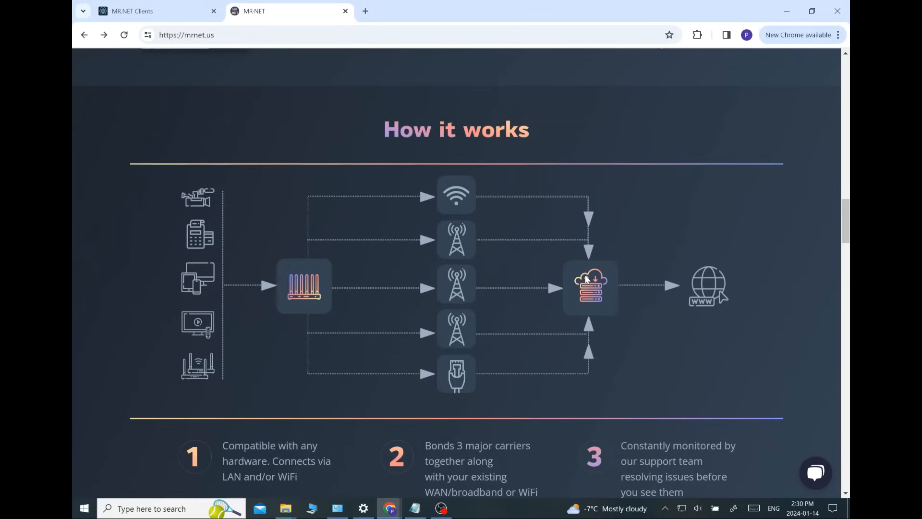
pyautogui.moveTo(608, 308)
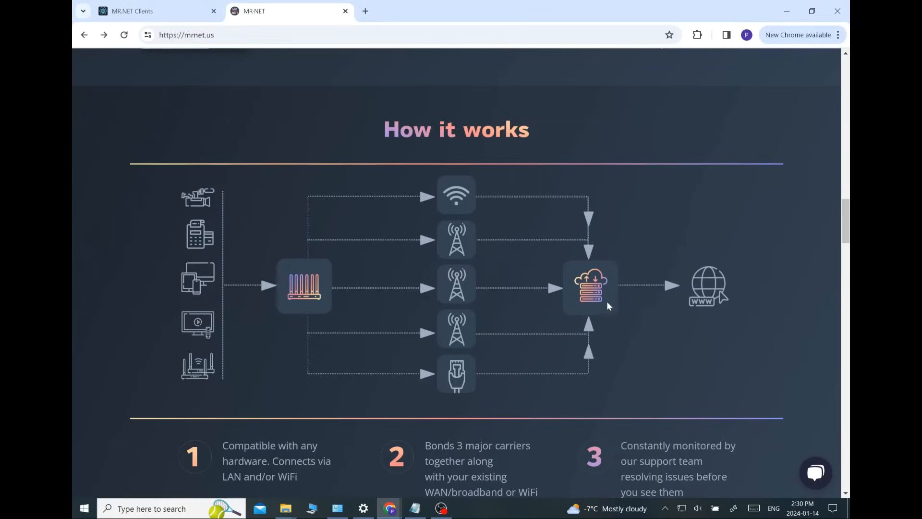
pyautogui.moveTo(632, 339)
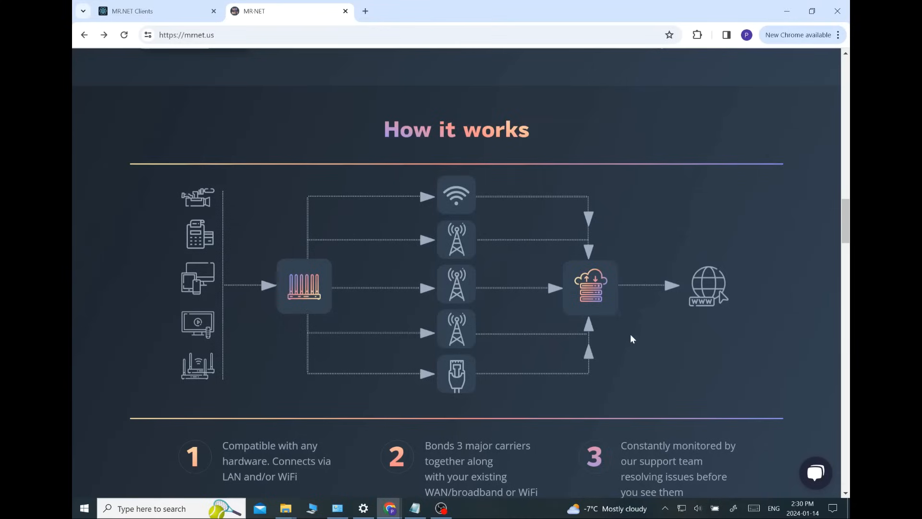
pyautogui.moveTo(622, 330)
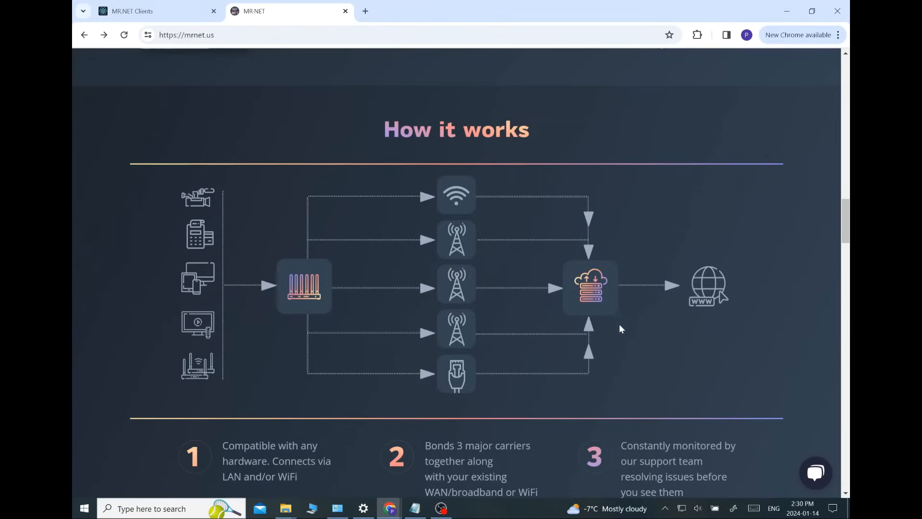
pyautogui.moveTo(628, 324)
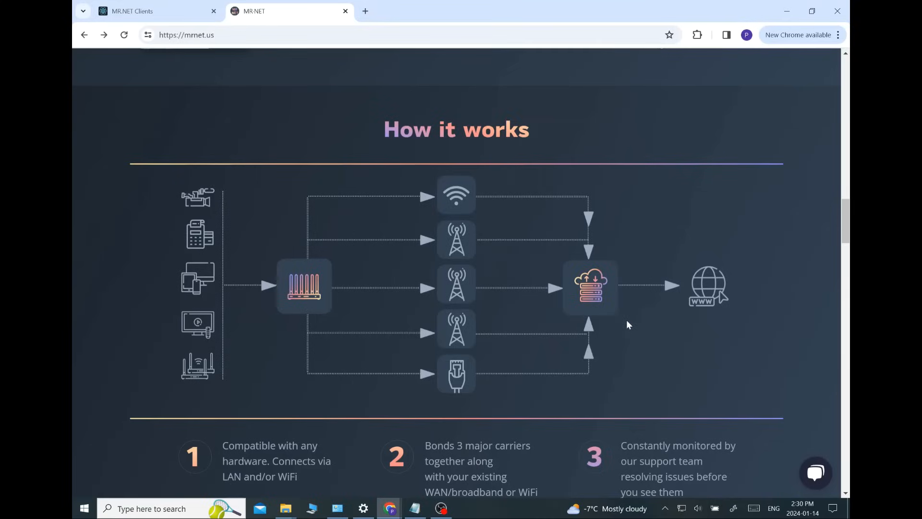
pyautogui.moveTo(512, 278)
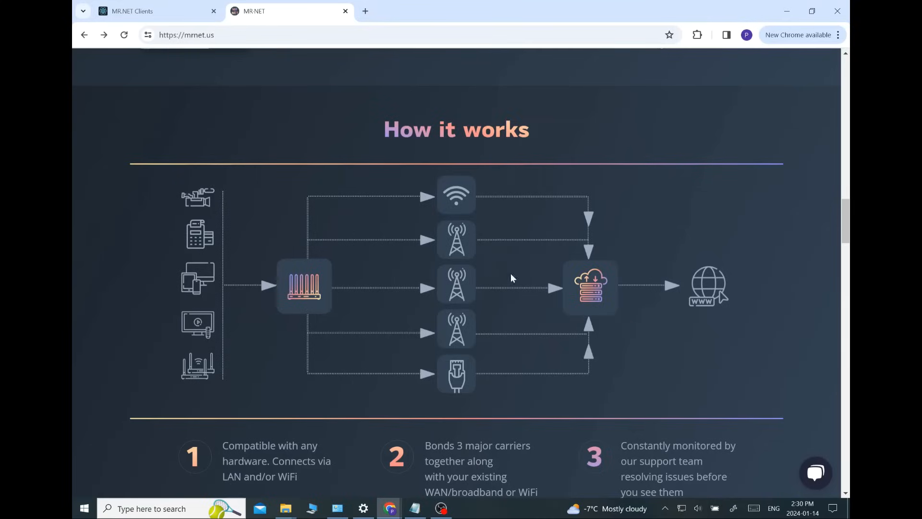
pyautogui.click(140, 11)
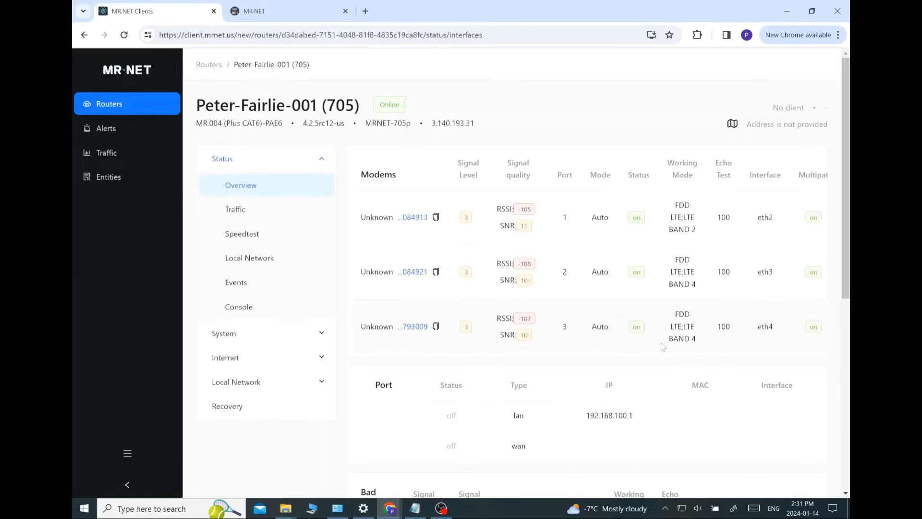
pyautogui.moveTo(707, 350)
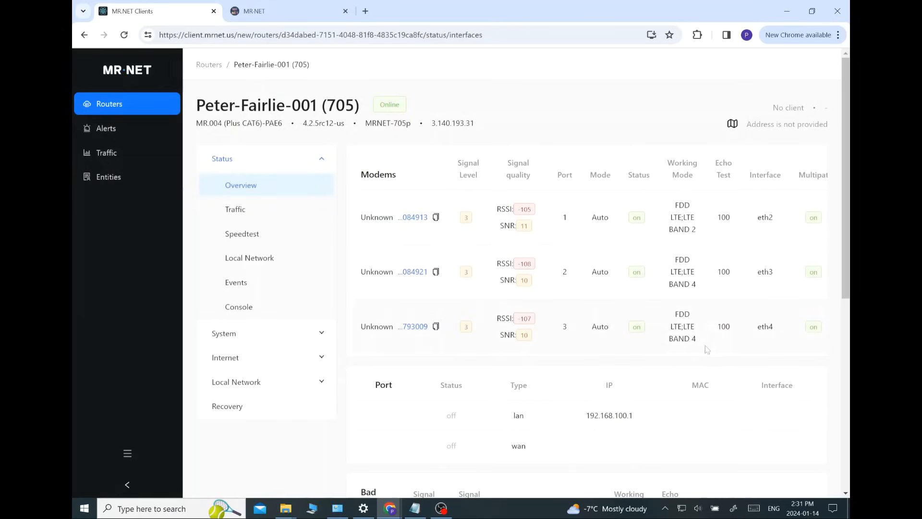
pyautogui.moveTo(597, 254)
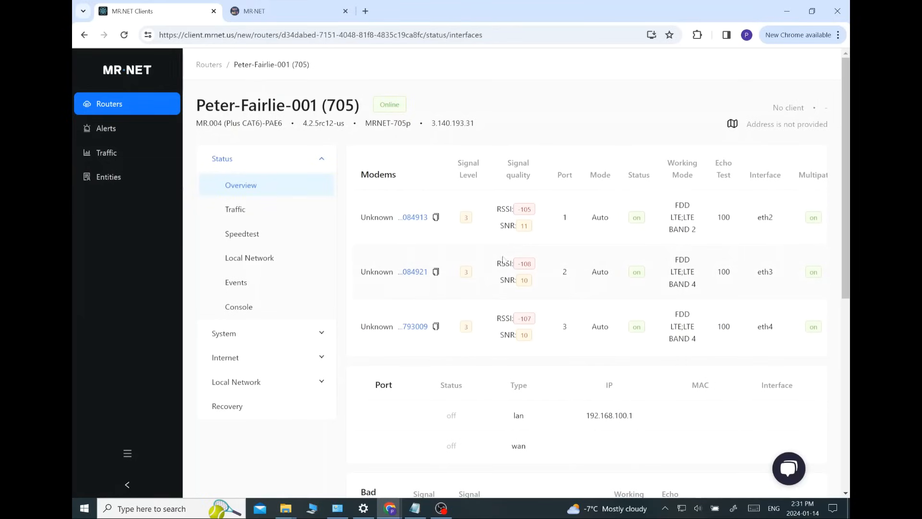
pyautogui.moveTo(484, 272)
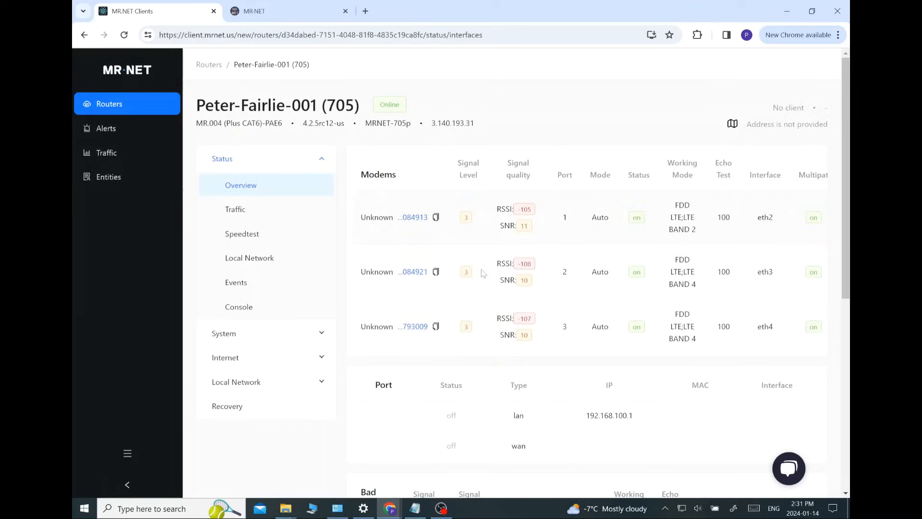
pyautogui.moveTo(446, 238)
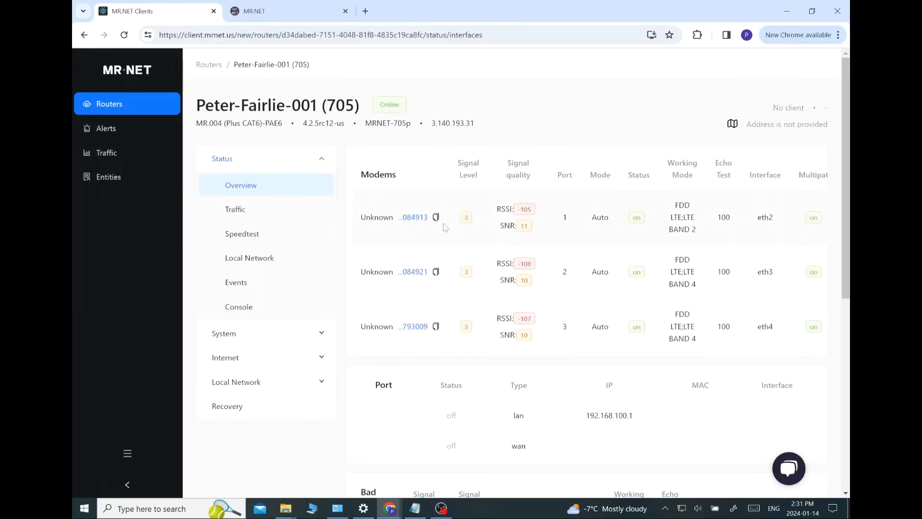
pyautogui.moveTo(491, 275)
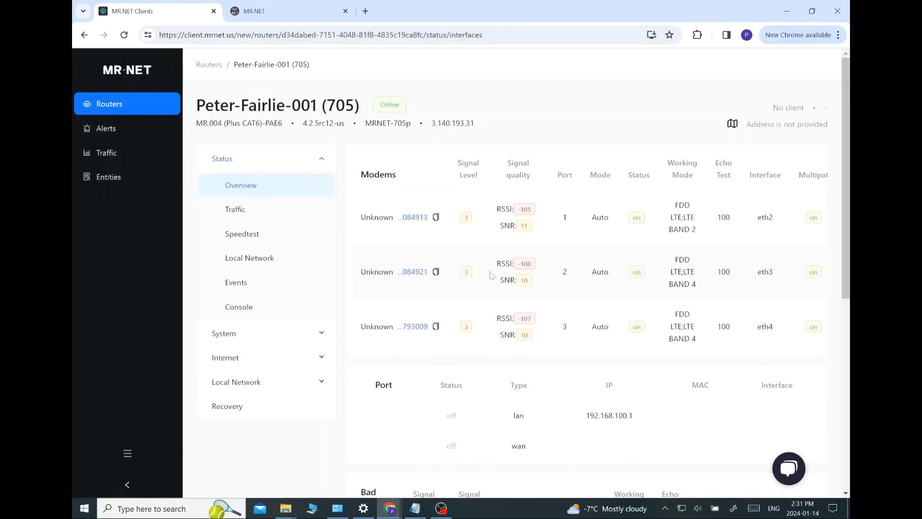
pyautogui.moveTo(495, 284)
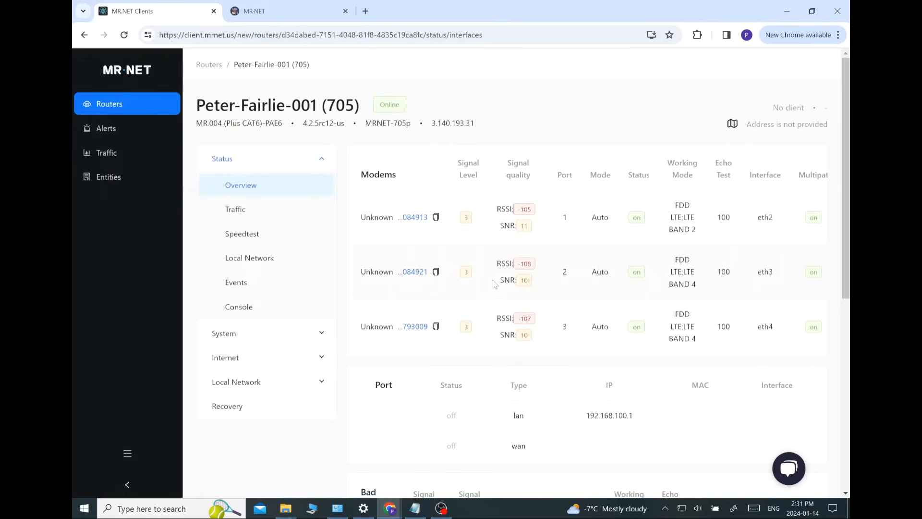
pyautogui.moveTo(482, 275)
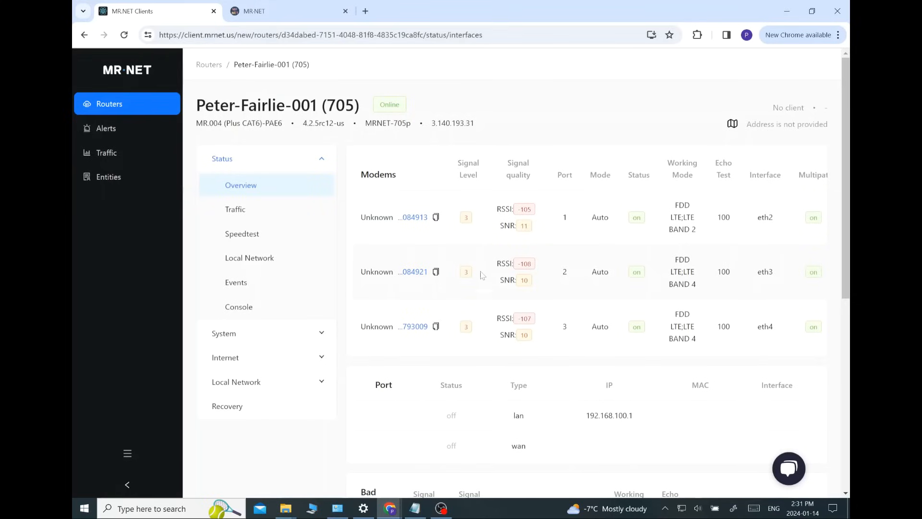
# Look over the Modems table and switch to the router's Traffic page for January 2024
pyautogui.scroll(-3)
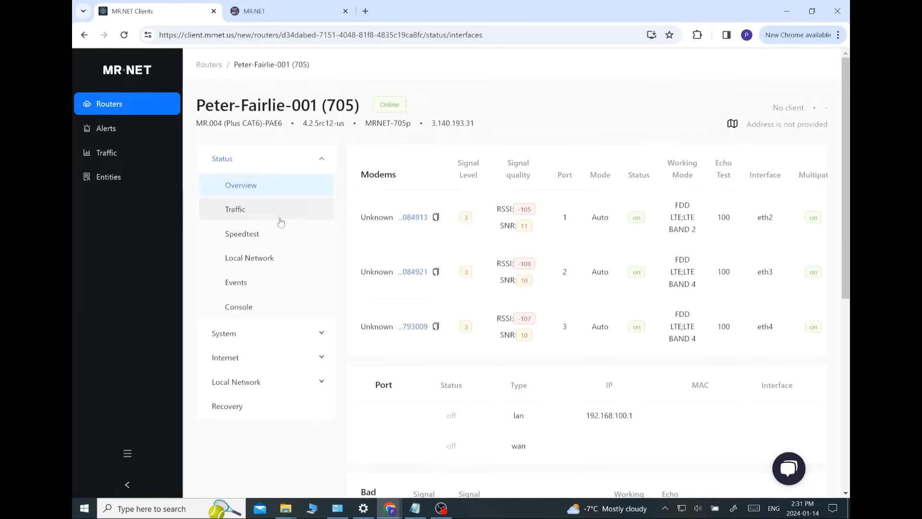
pyautogui.click(235, 209)
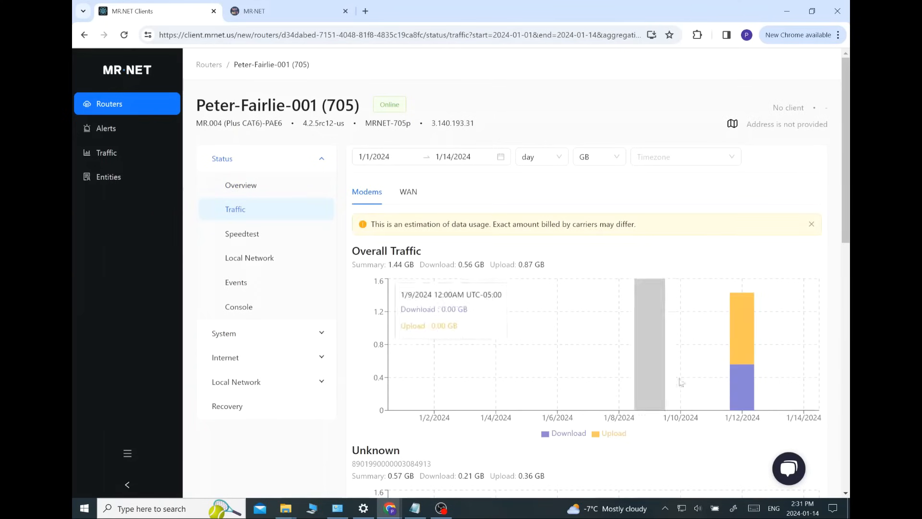
pyautogui.moveTo(755, 359)
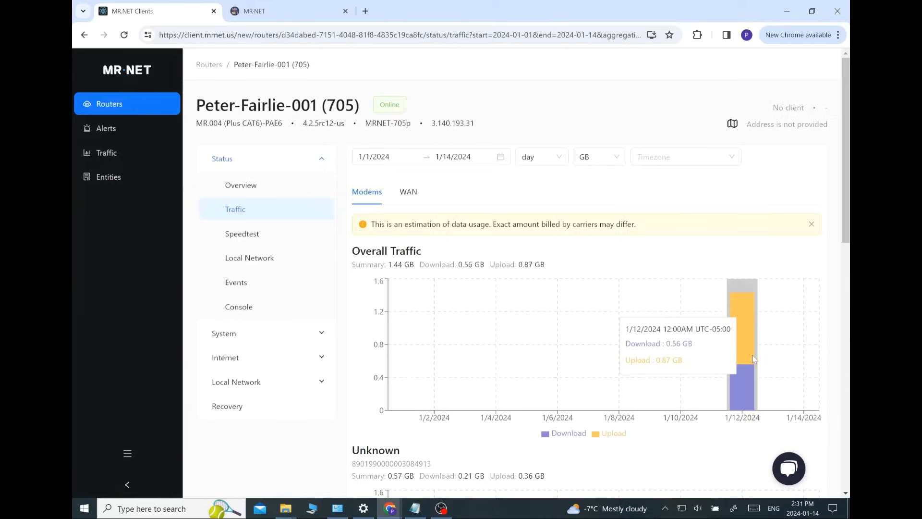
pyautogui.moveTo(752, 382)
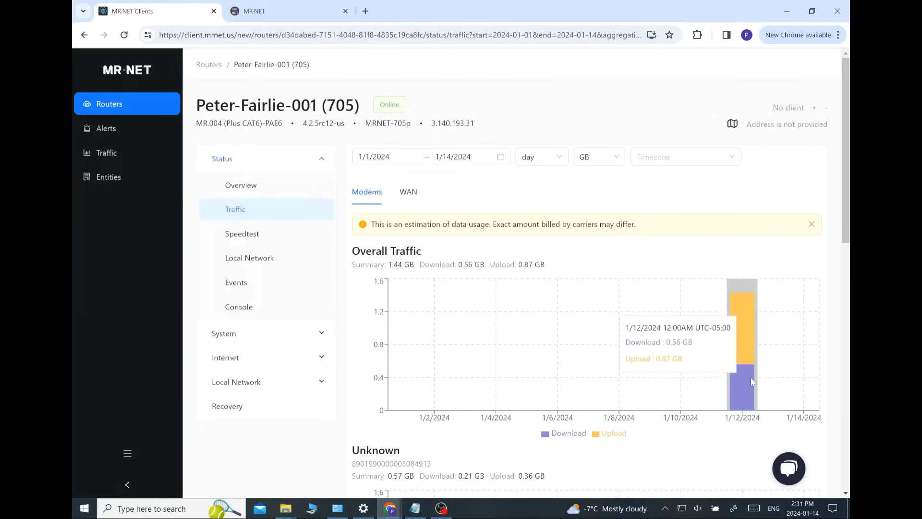
# Scroll through the per-modem traffic charts showing 0.42 to 0.57 GB usage on 1/12/2024
pyautogui.scroll(-3)
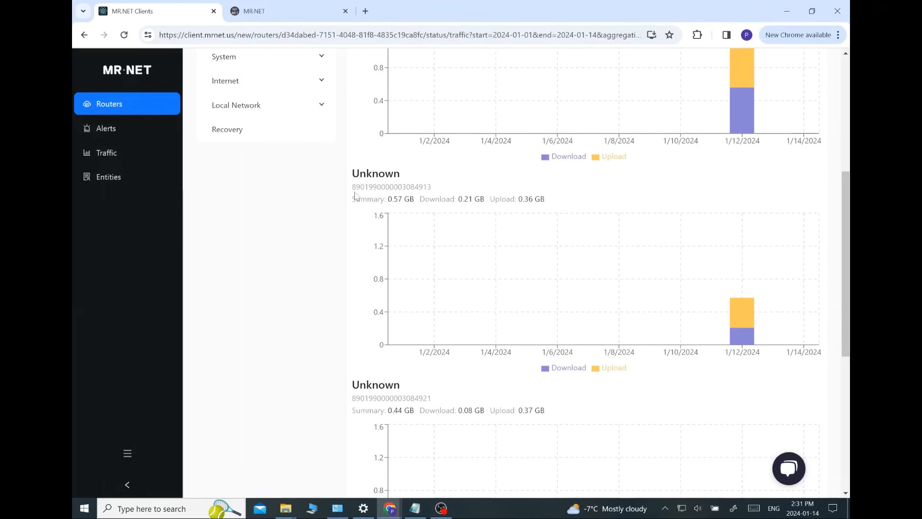
pyautogui.moveTo(433, 189)
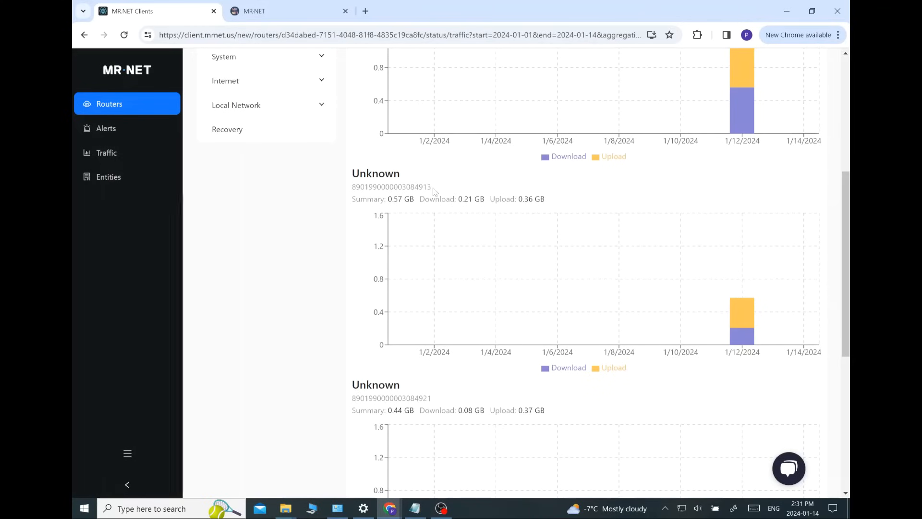
pyautogui.moveTo(396, 217)
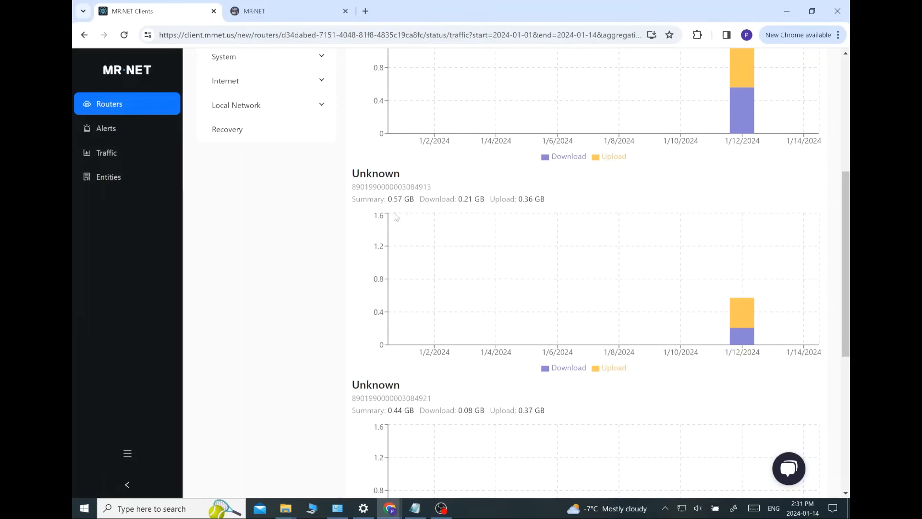
pyautogui.moveTo(398, 210)
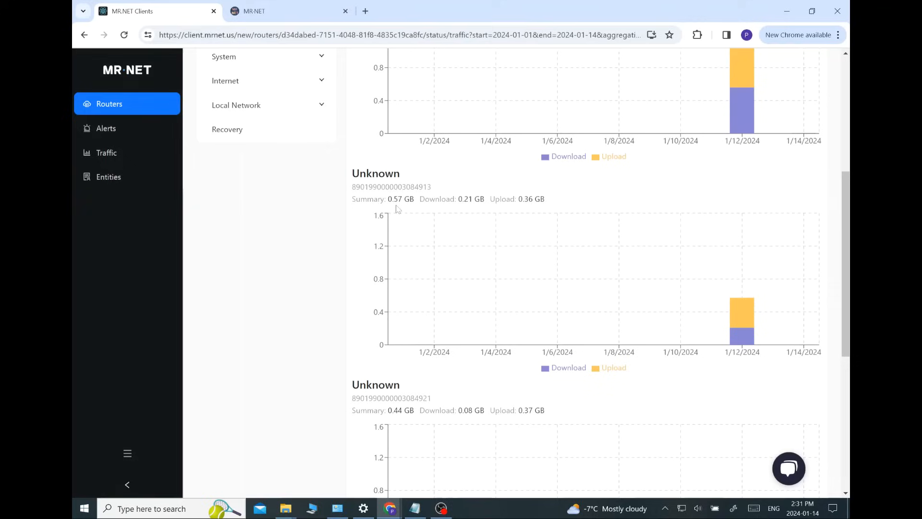
pyautogui.moveTo(404, 209)
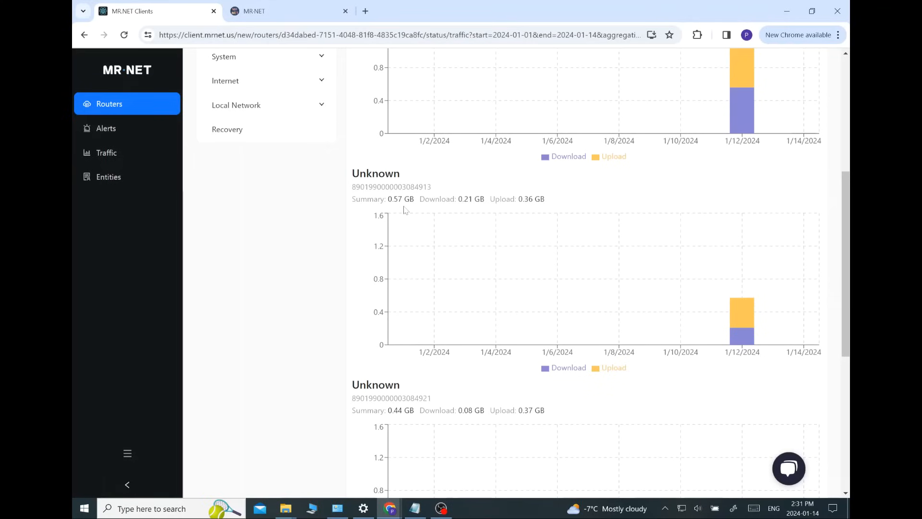
pyautogui.moveTo(744, 334)
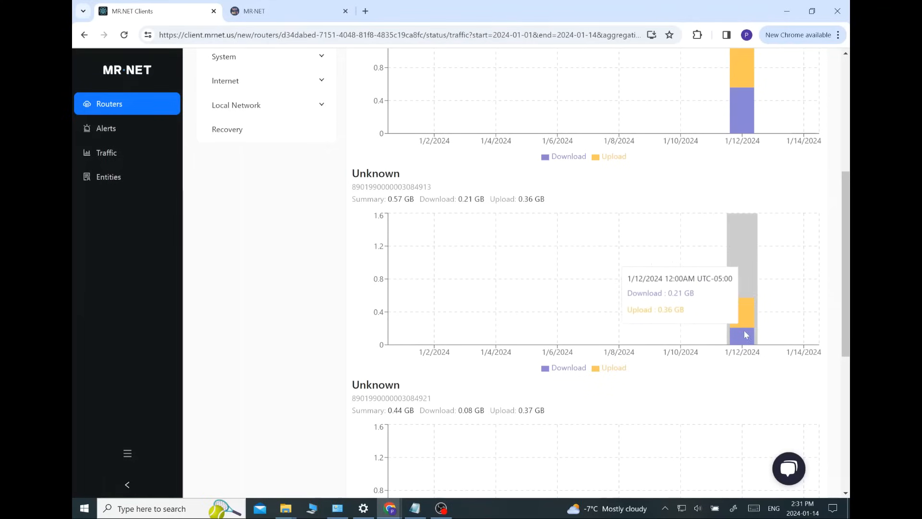
pyautogui.moveTo(653, 328)
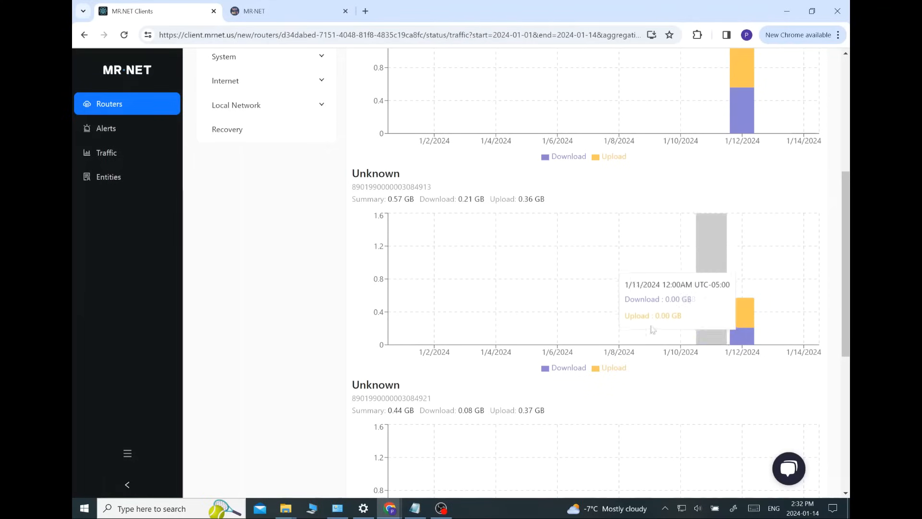
pyautogui.scroll(-3)
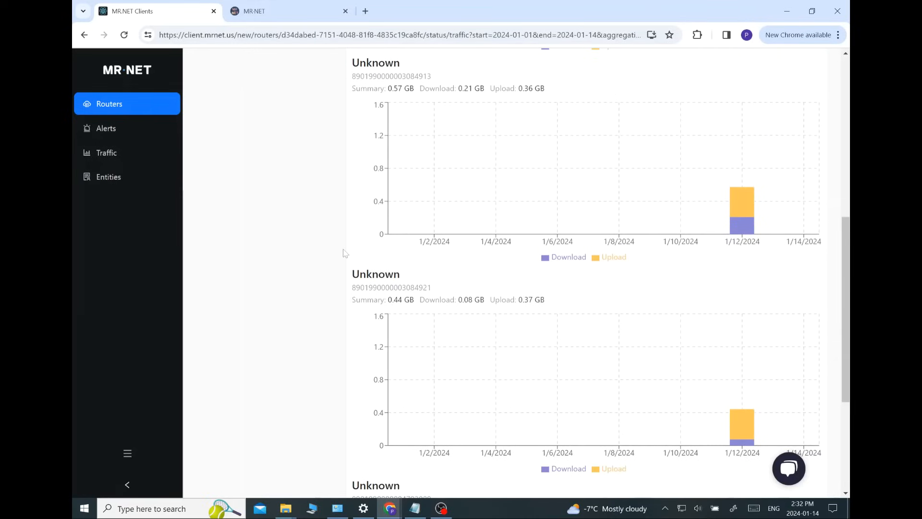
pyautogui.scroll(-3)
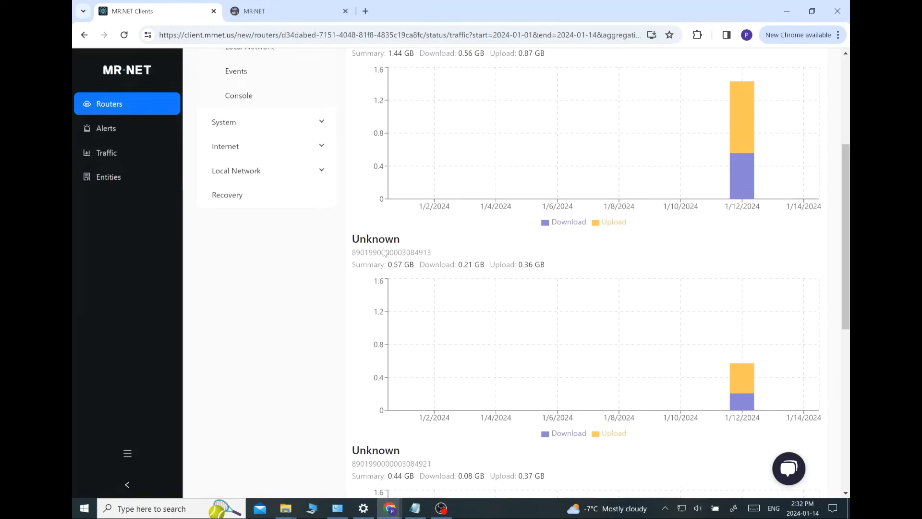
pyautogui.scroll(-3)
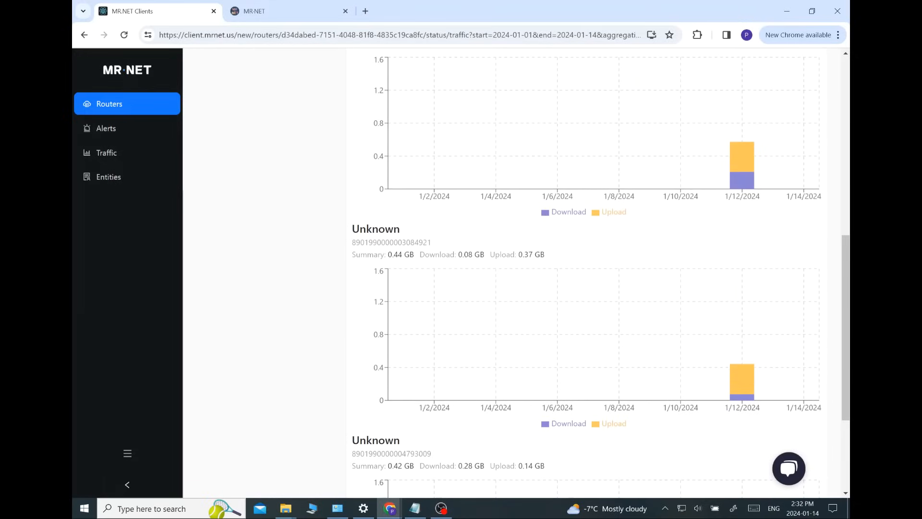
pyautogui.scroll(-3)
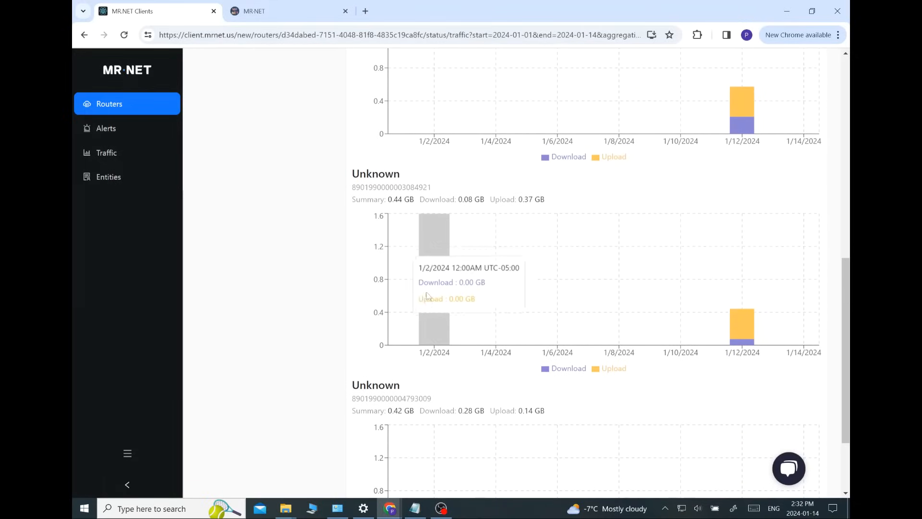
pyautogui.moveTo(359, 286)
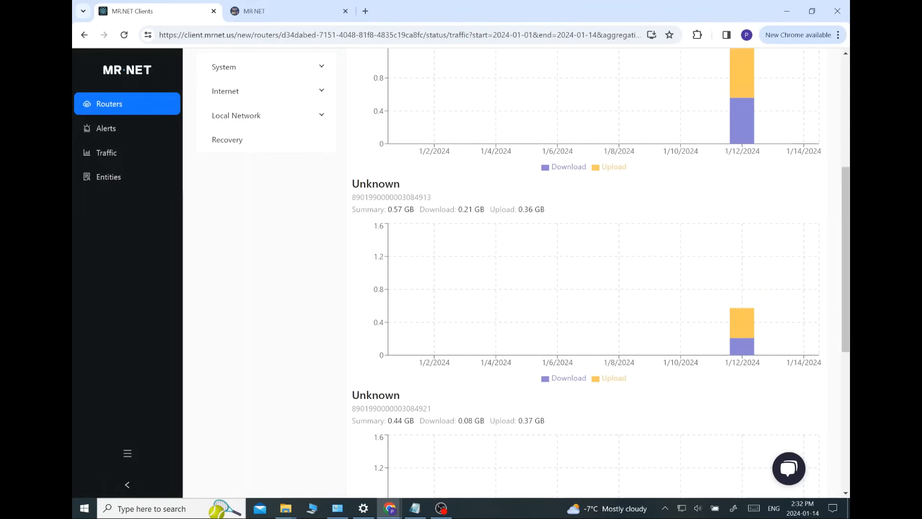
pyautogui.scroll(-3)
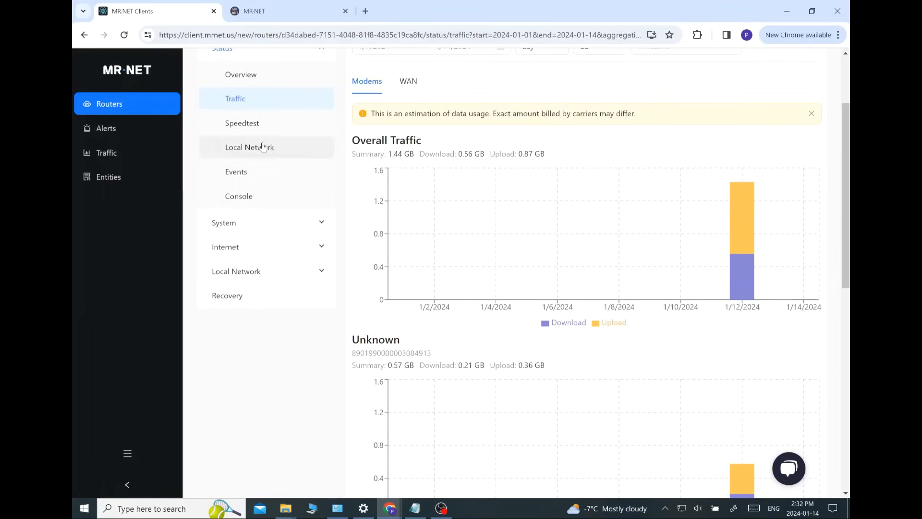
# Show the Local Network page listing the Realtek client at 192.168.100.246
pyautogui.click(249, 147)
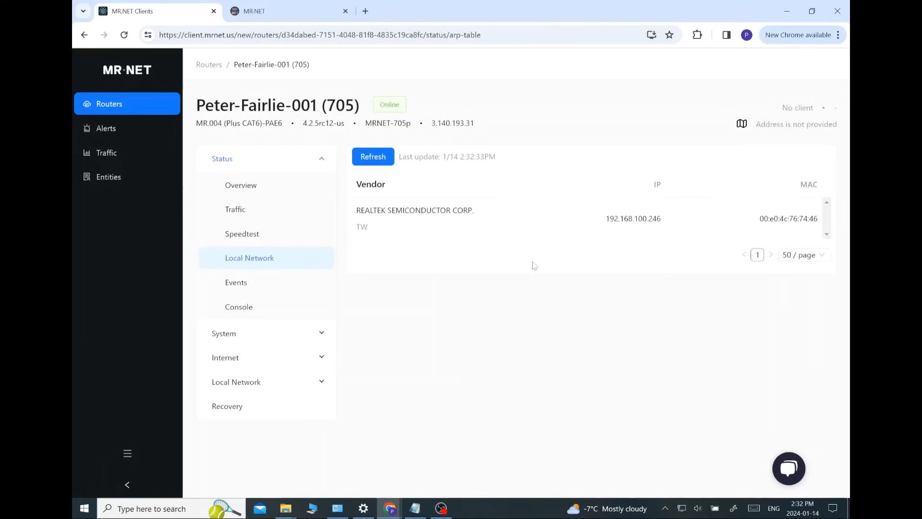
pyautogui.moveTo(484, 224)
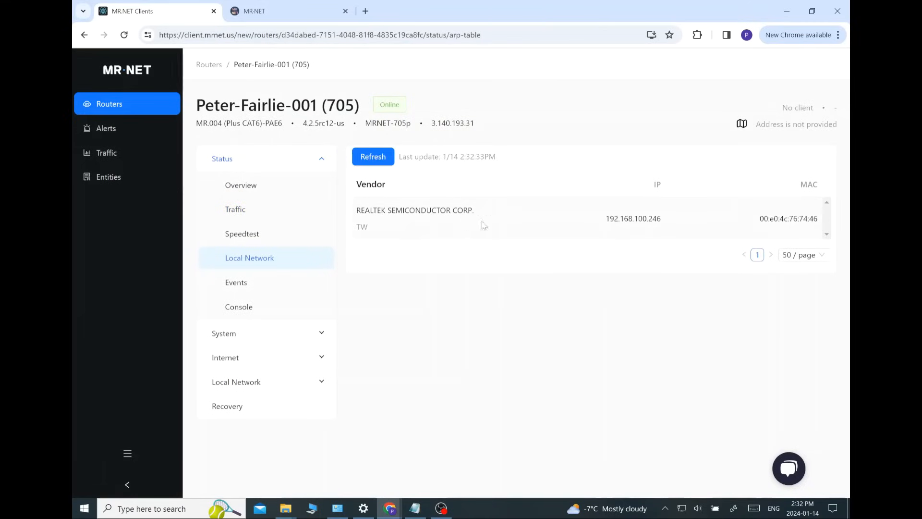
pyautogui.moveTo(509, 304)
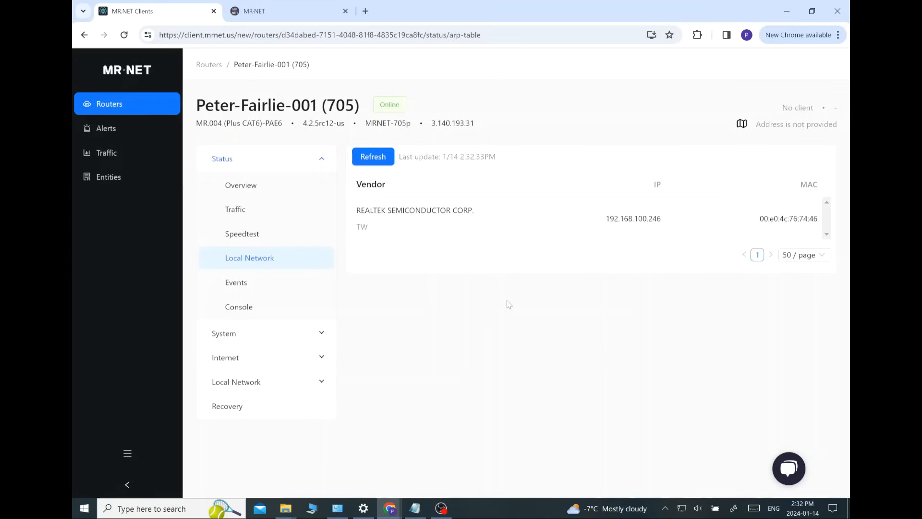
pyautogui.moveTo(652, 289)
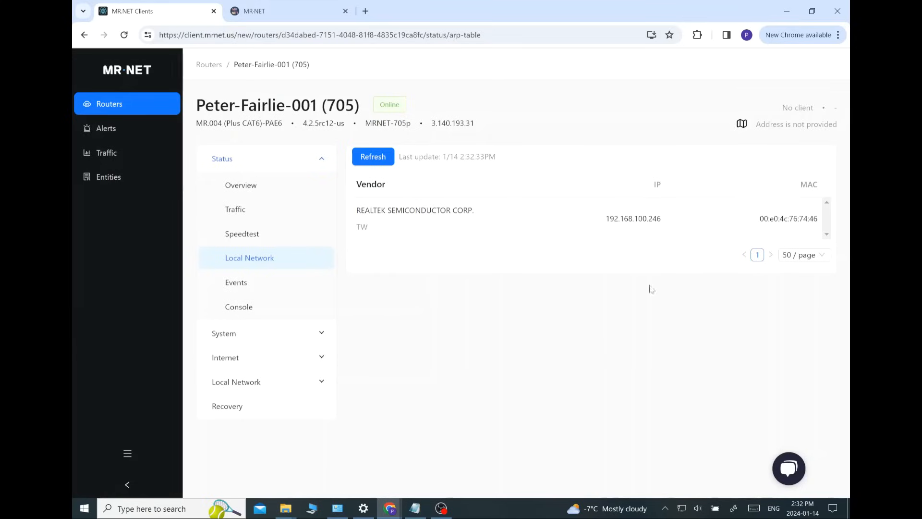
pyautogui.moveTo(592, 211)
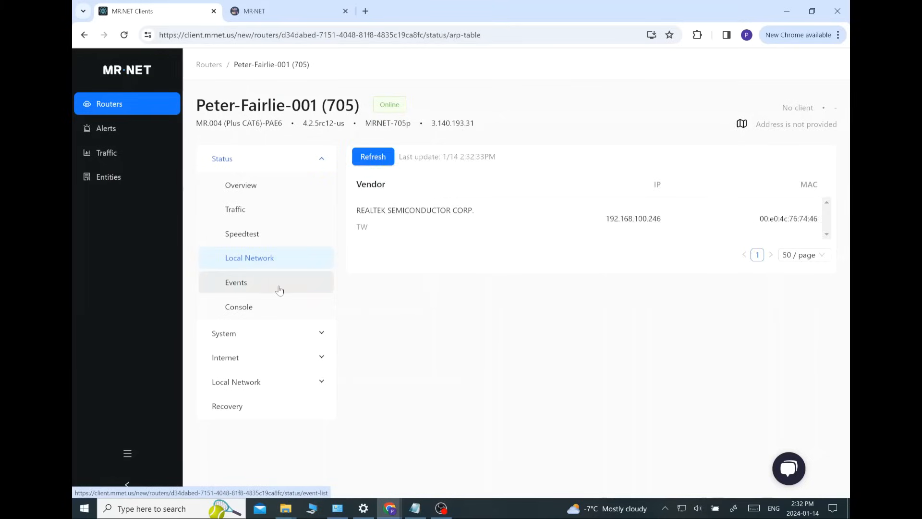
# Check the empty Events page, then move to the router's Console page
pyautogui.click(236, 282)
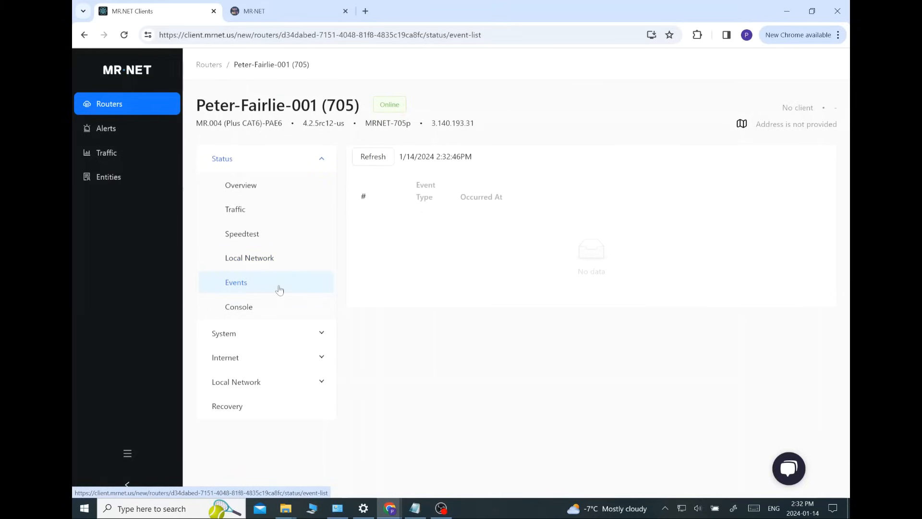
pyautogui.click(238, 307)
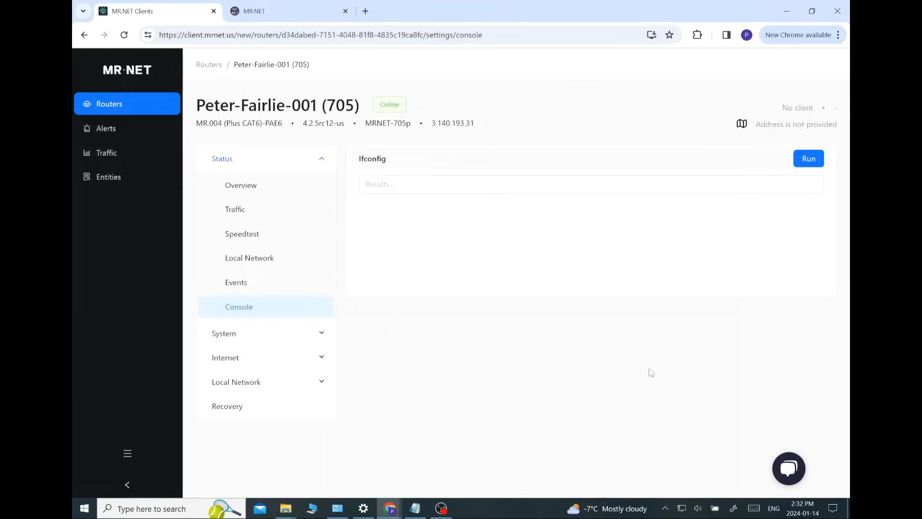
pyautogui.moveTo(594, 257)
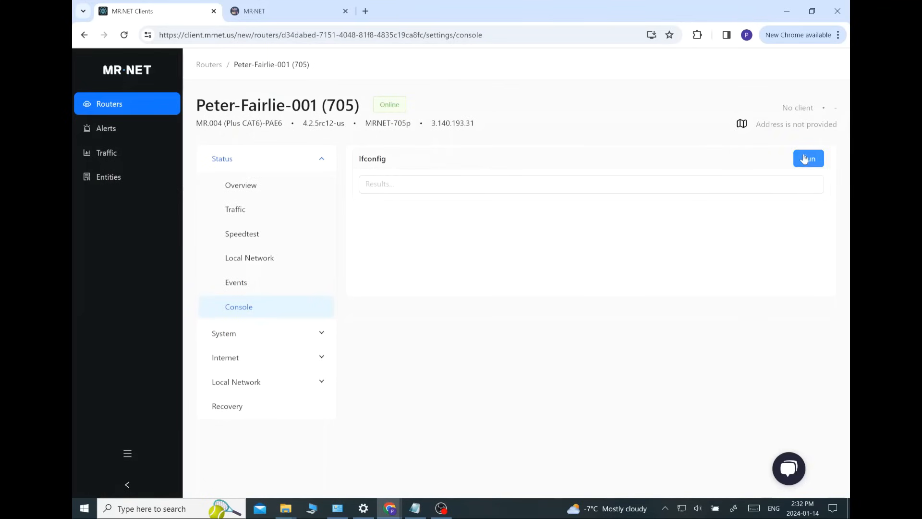
# Run ifconfig and scroll through the br-lan, eth0–eth4, lo, tun0 and wlan0 interface details
pyautogui.click(809, 158)
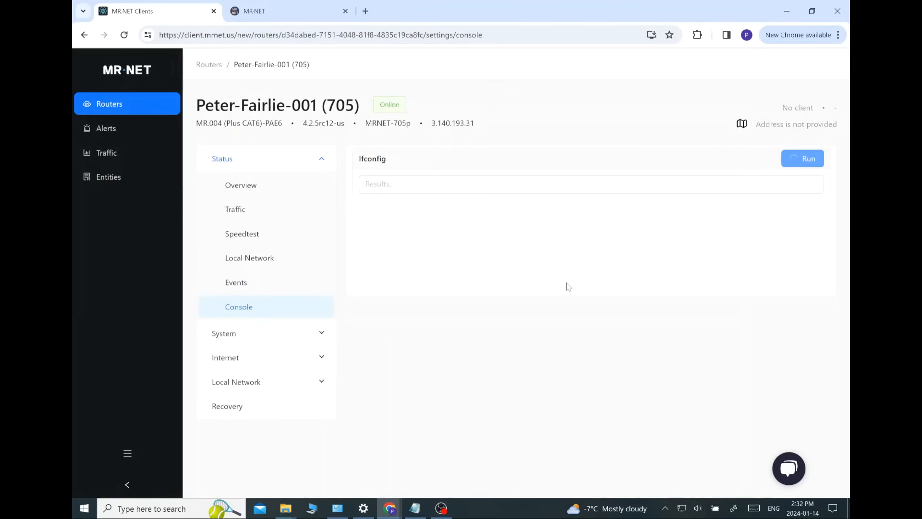
pyautogui.click(801, 159)
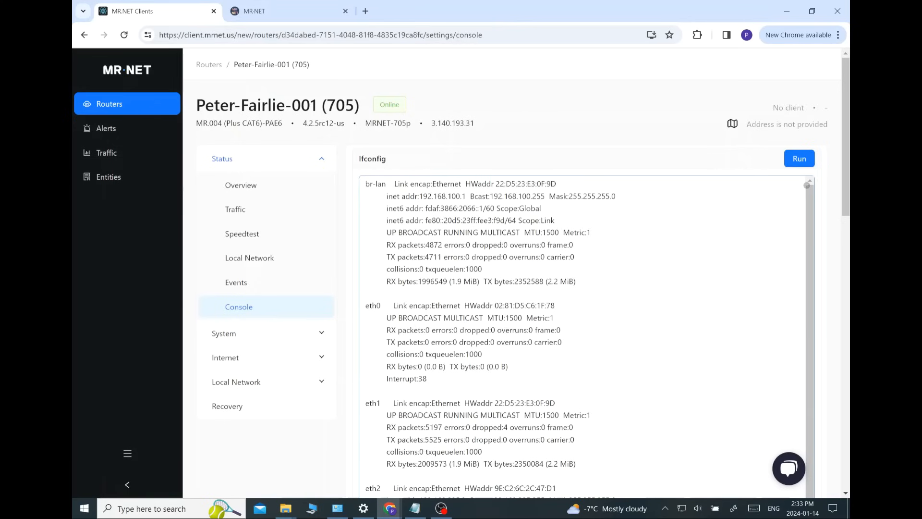
pyautogui.scroll(-3)
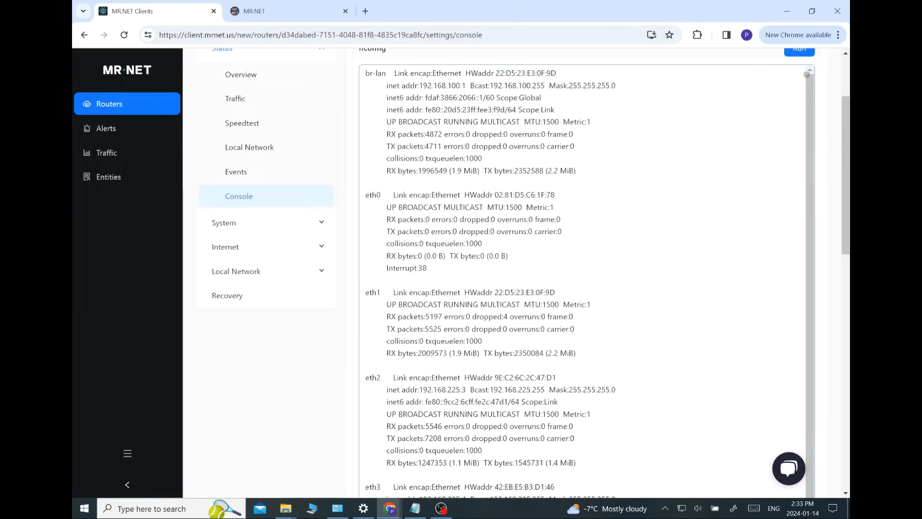
pyautogui.scroll(-3)
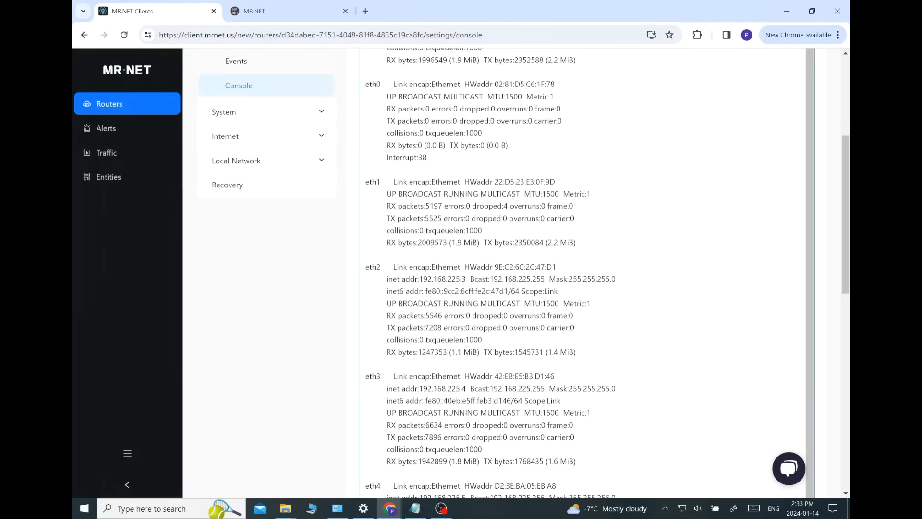
pyautogui.scroll(-3)
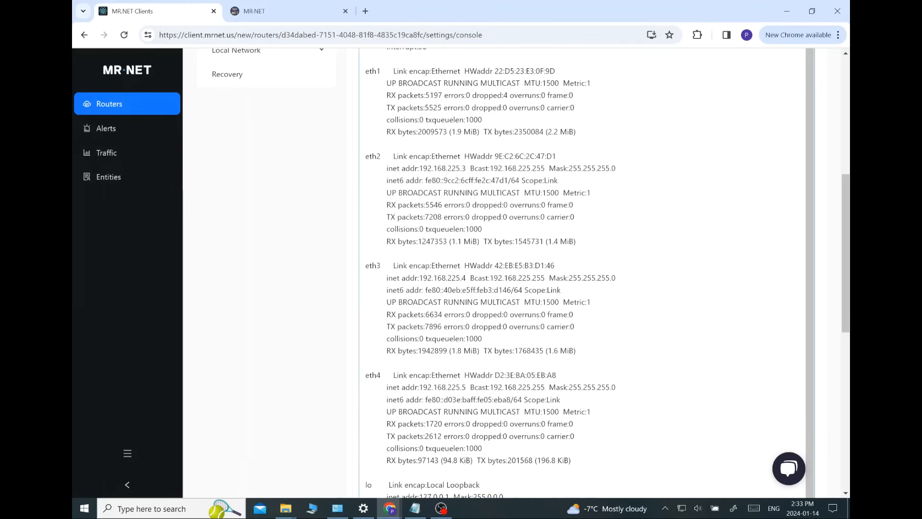
pyautogui.scroll(-3)
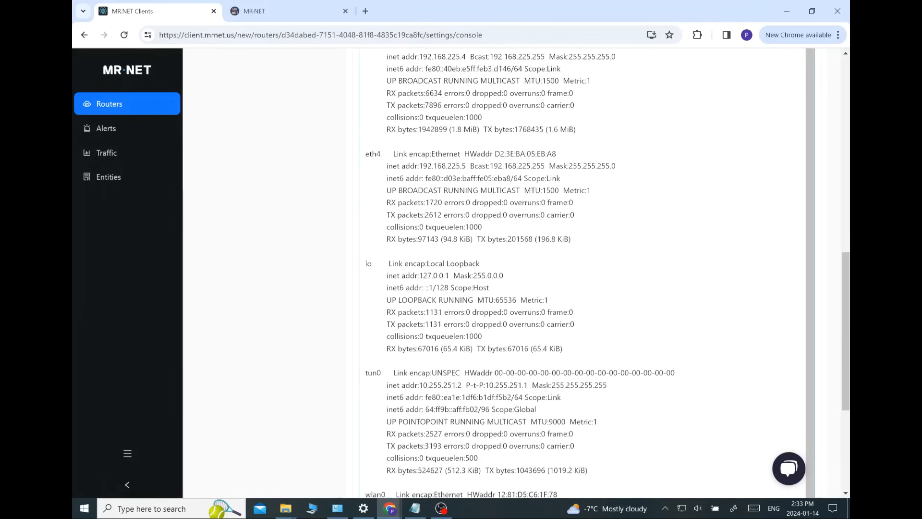
pyautogui.scroll(-3)
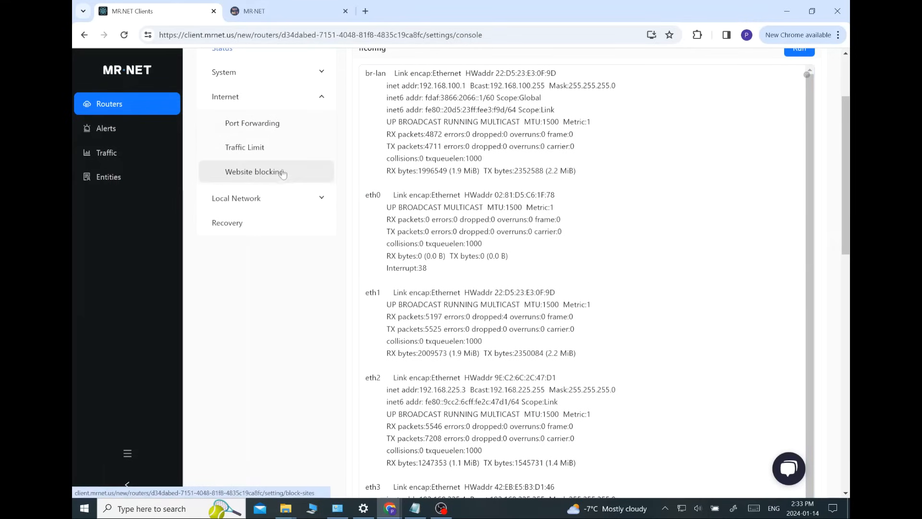
# Enable editing on Port Forwarding and inspect the new rule's Protocol options without saving
pyautogui.click(251, 123)
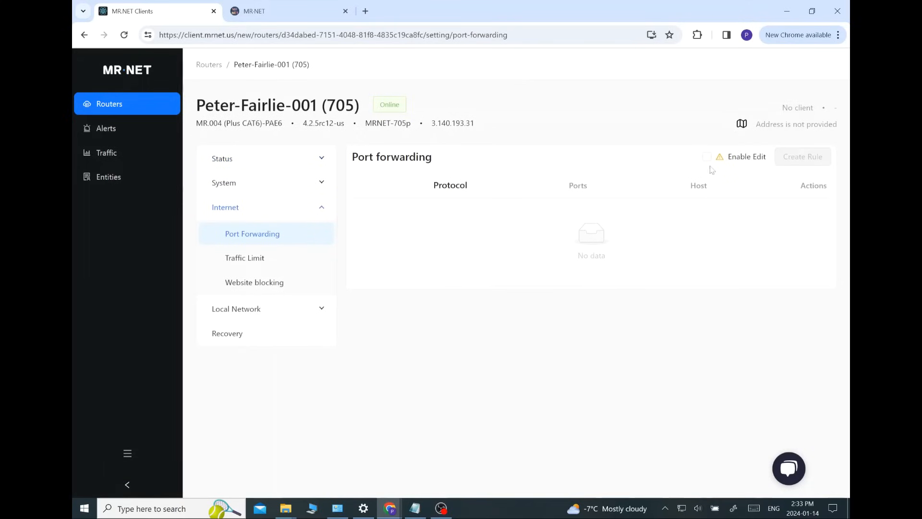
pyautogui.click(707, 156)
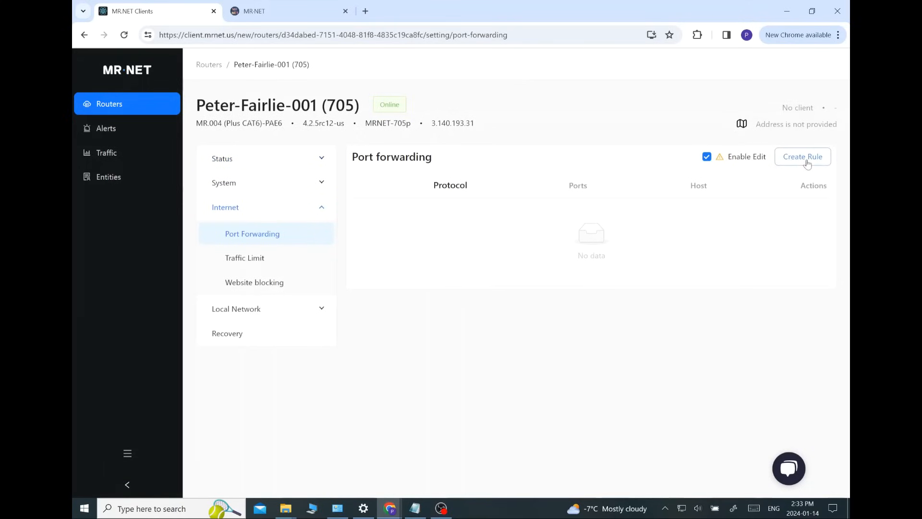
pyautogui.click(801, 156)
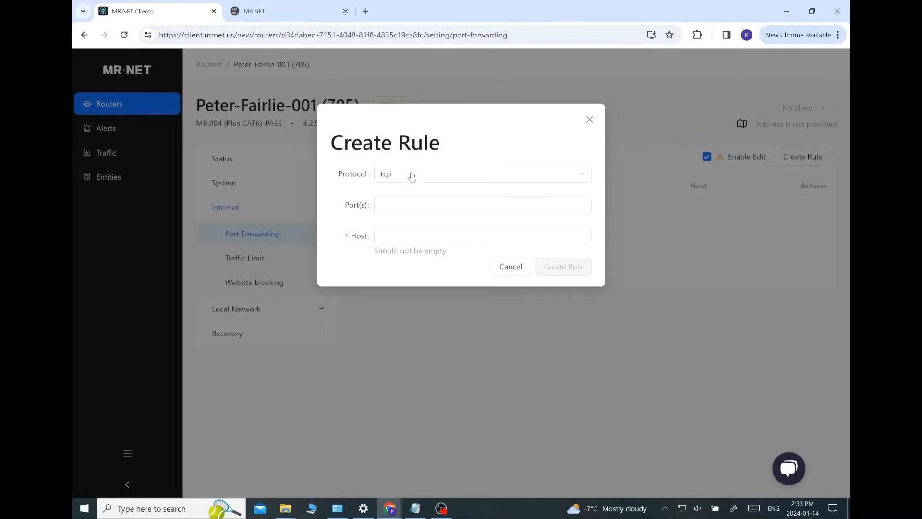
pyautogui.click(482, 174)
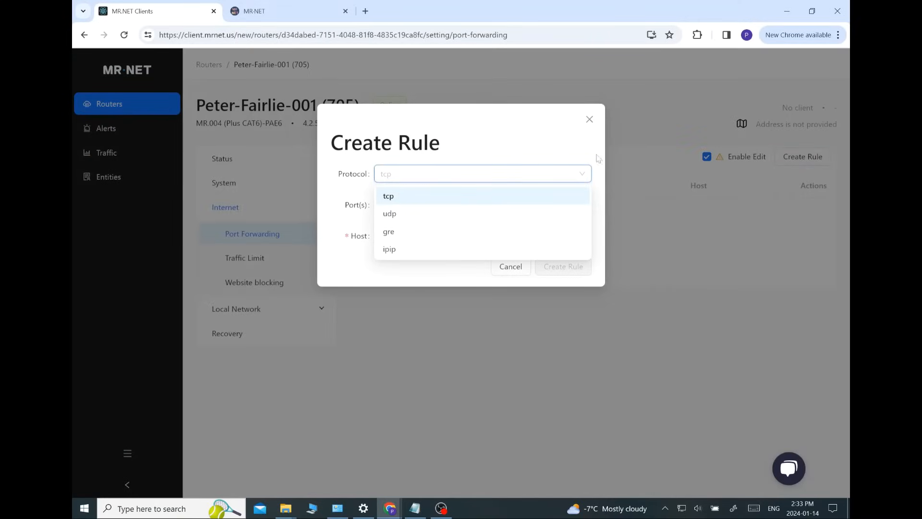
pyautogui.click(511, 267)
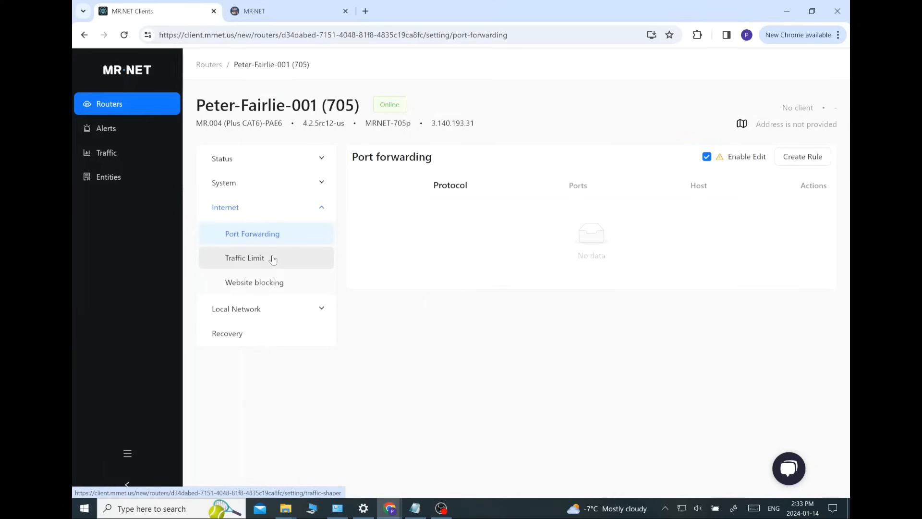
# Show the Traffic Limit schedule with 1024 kbps download and upload limits
pyautogui.click(245, 257)
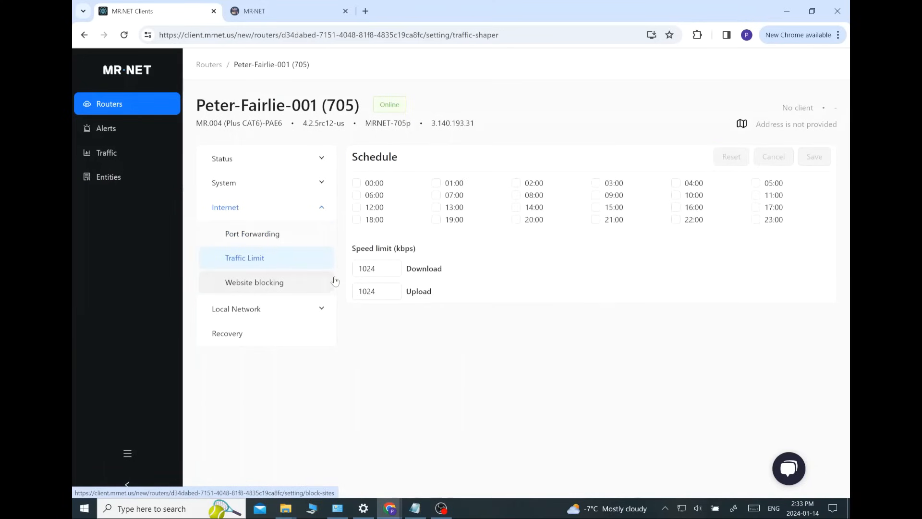
pyautogui.moveTo(378, 385)
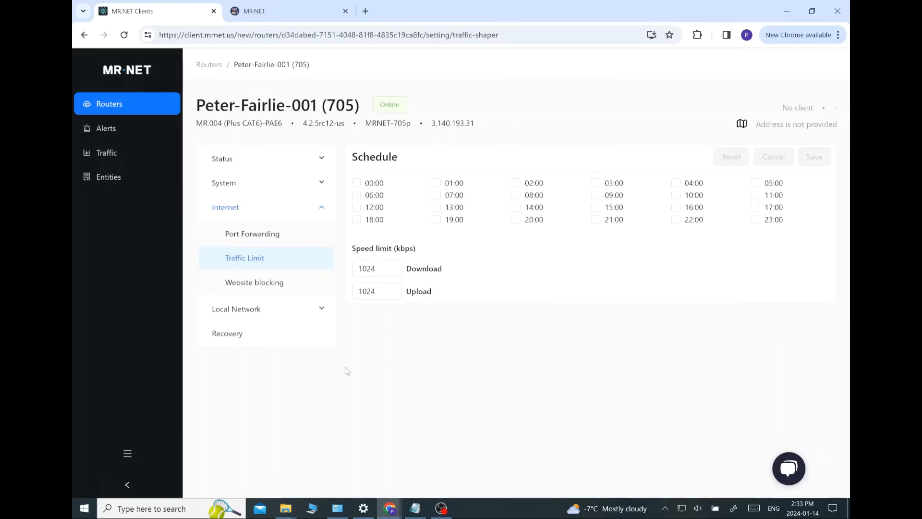
pyautogui.moveTo(267, 285)
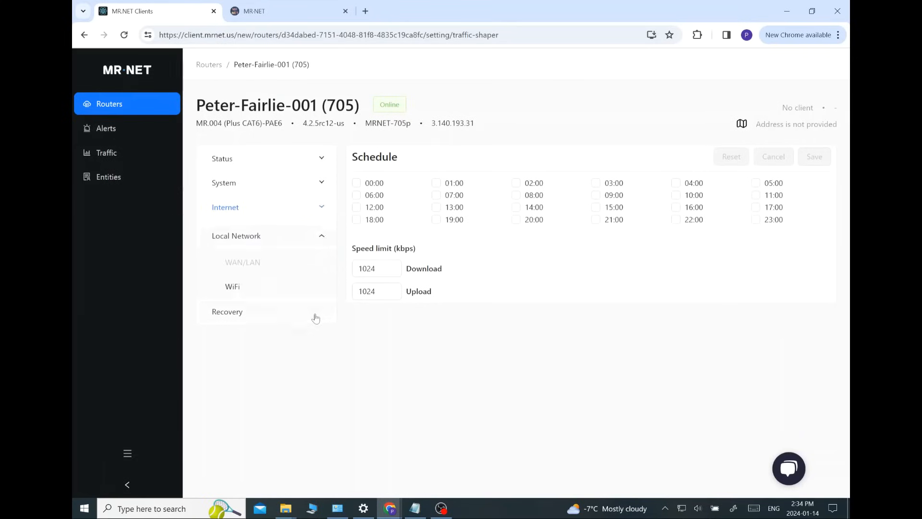
# Review the 5 GHz WiFi Mode options unchanged, then show the Recovery page with Full Reboot
pyautogui.click(233, 282)
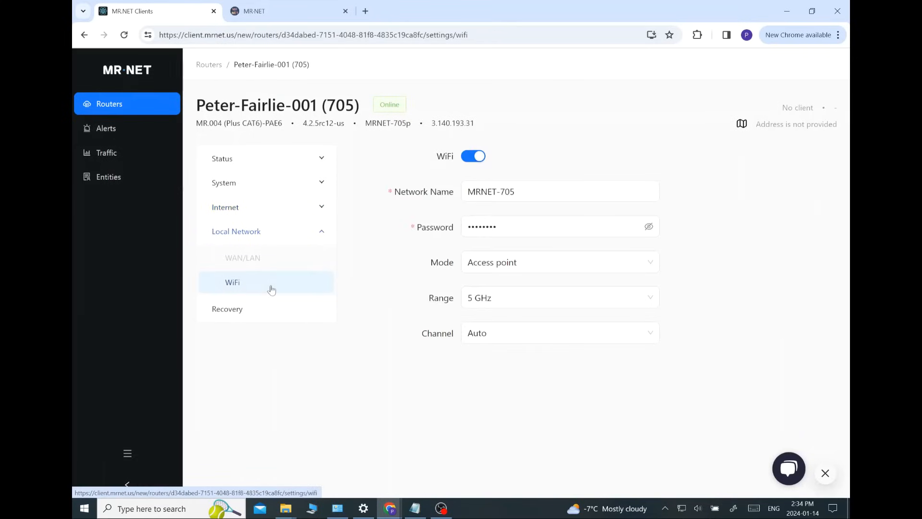
pyautogui.moveTo(438, 376)
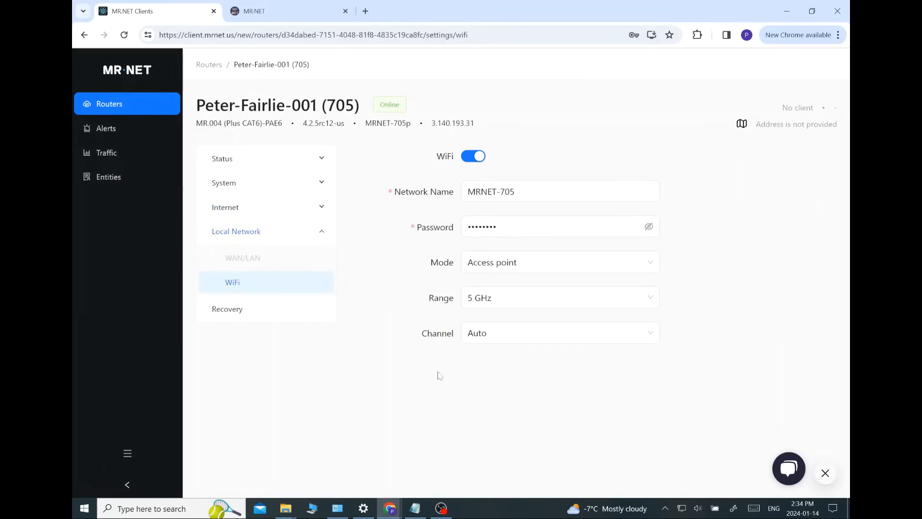
pyautogui.moveTo(384, 363)
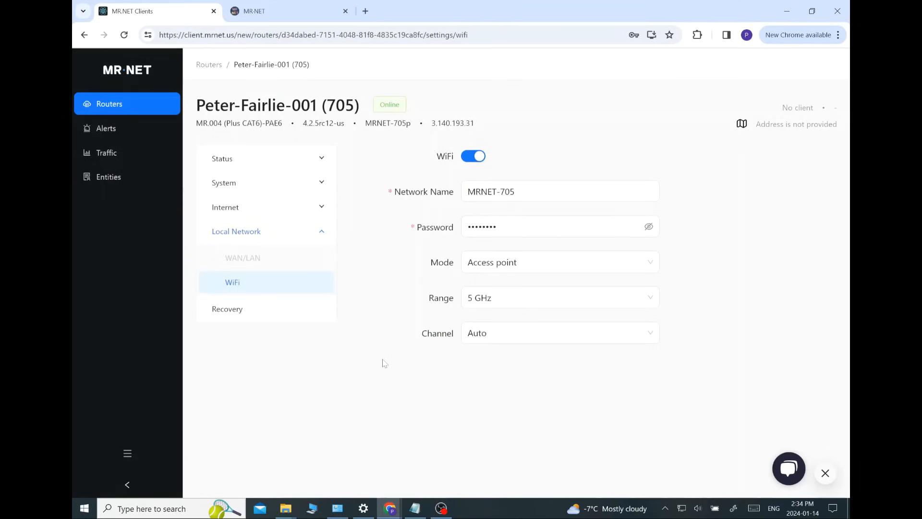
pyautogui.moveTo(334, 269)
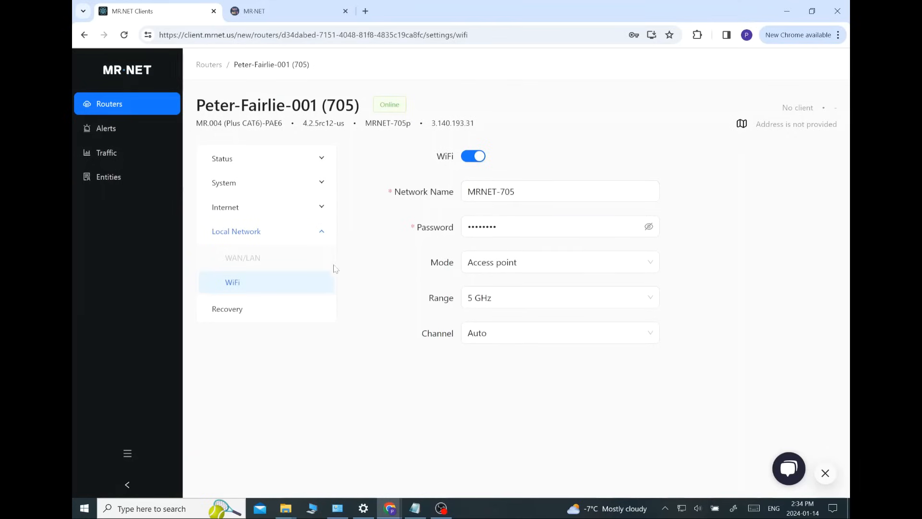
pyautogui.moveTo(320, 366)
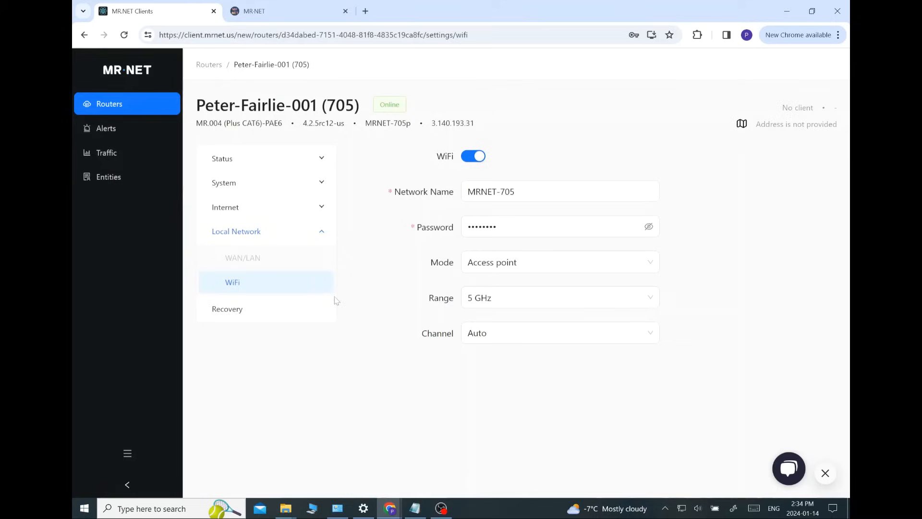
pyautogui.moveTo(507, 350)
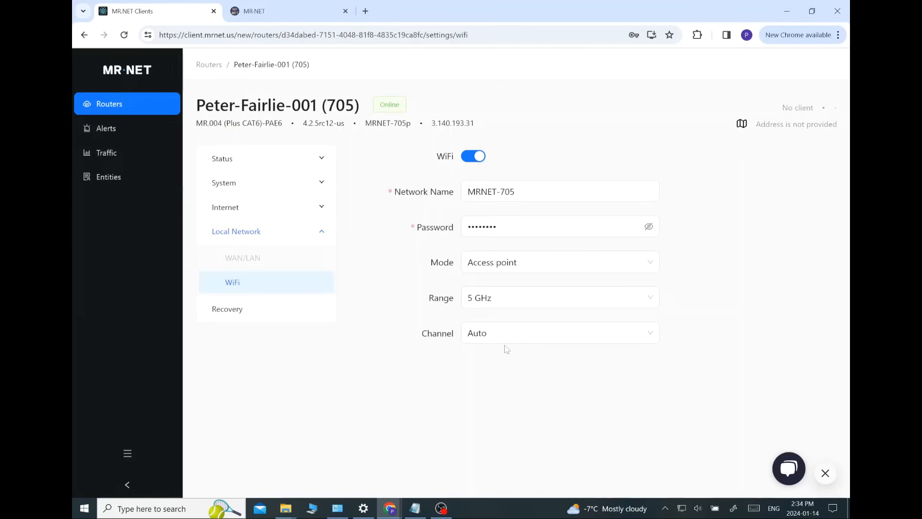
pyautogui.click(560, 261)
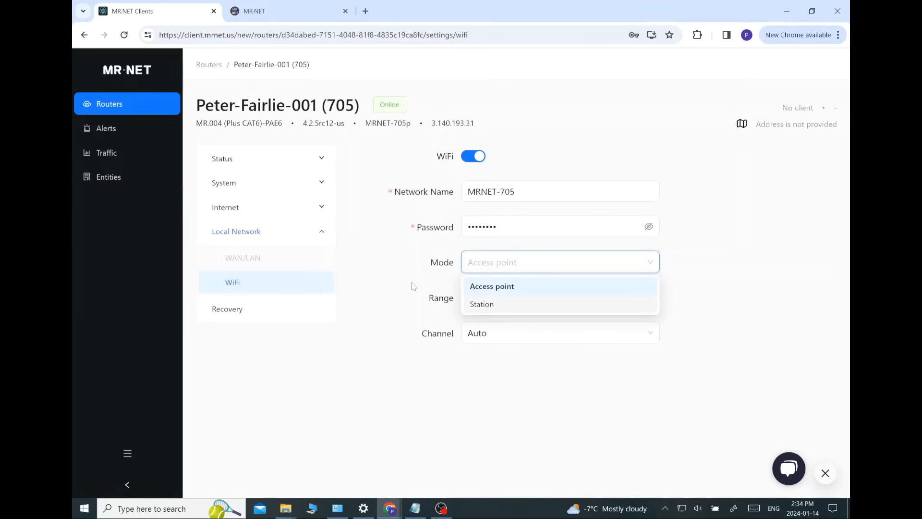
pyautogui.moveTo(363, 264)
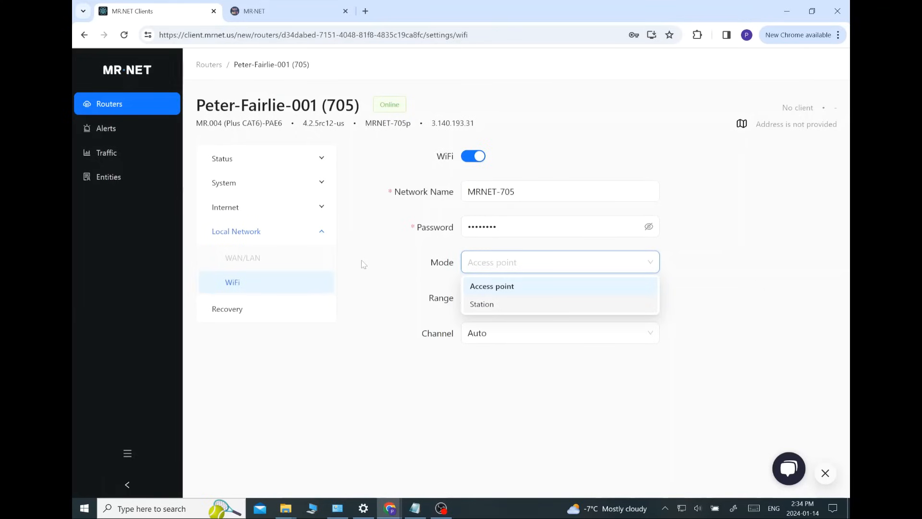
pyautogui.moveTo(371, 320)
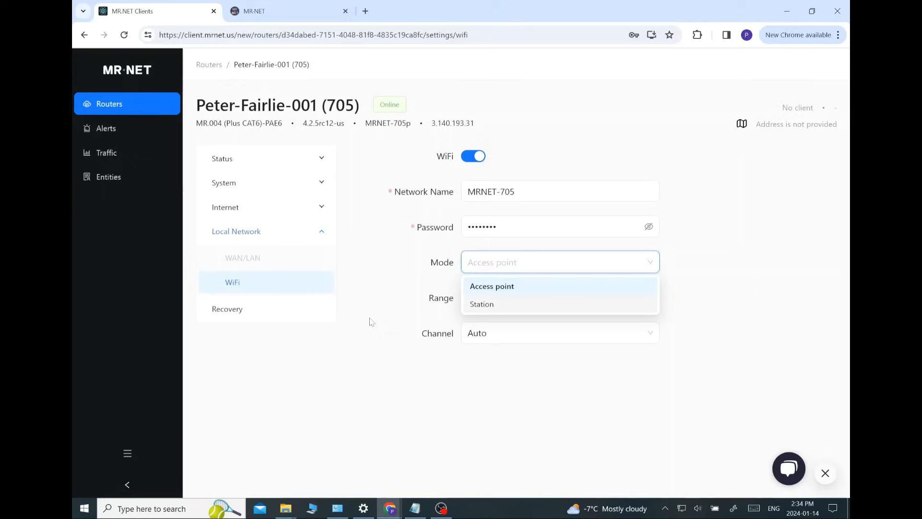
pyautogui.click(492, 286)
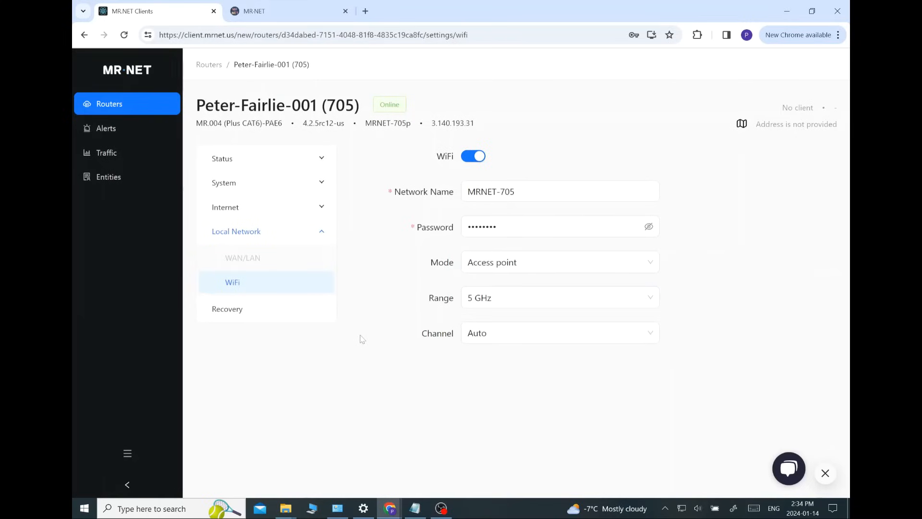
pyautogui.moveTo(347, 330)
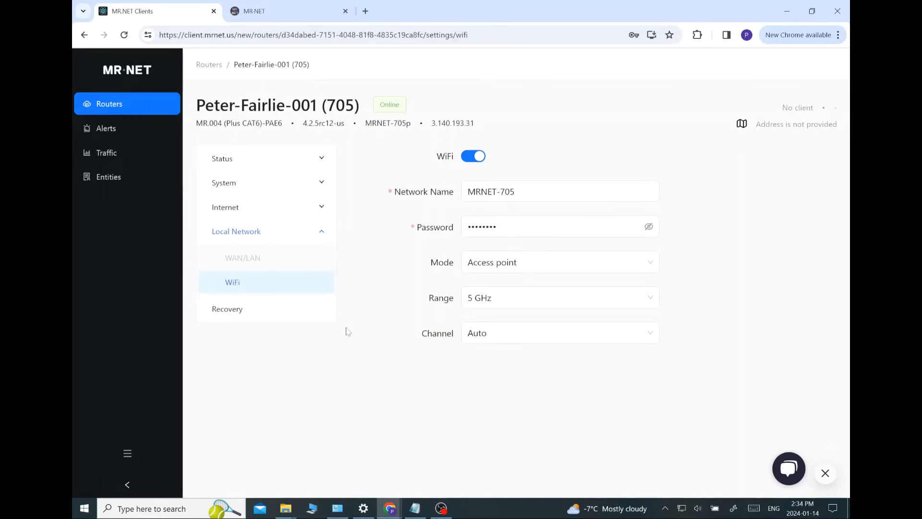
pyautogui.moveTo(350, 338)
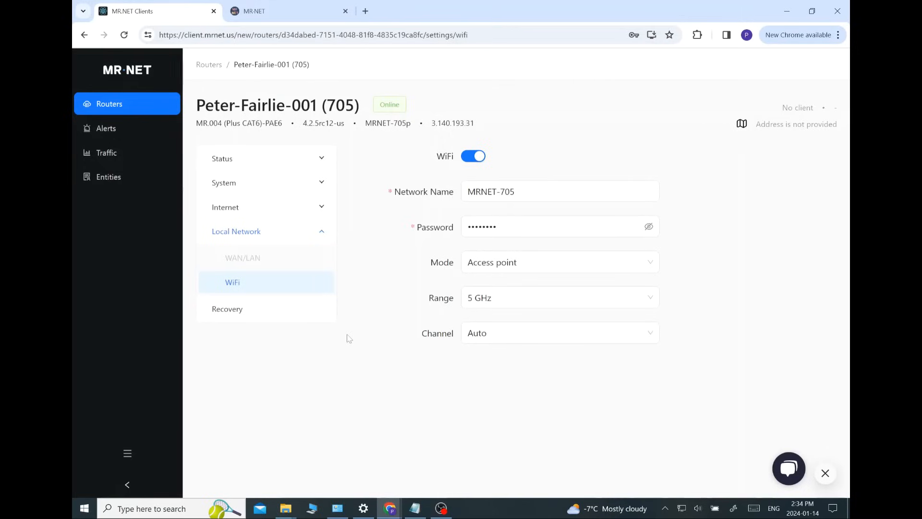
pyautogui.click(226, 309)
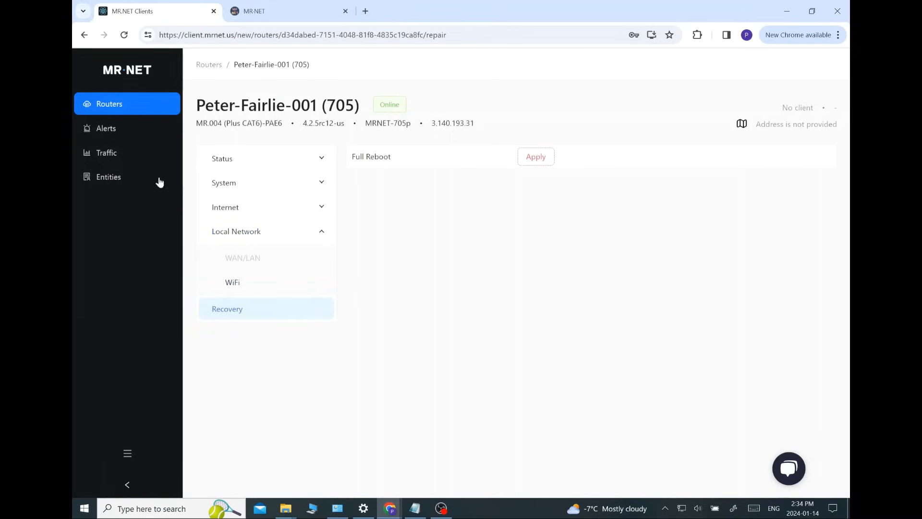
pyautogui.moveTo(107, 133)
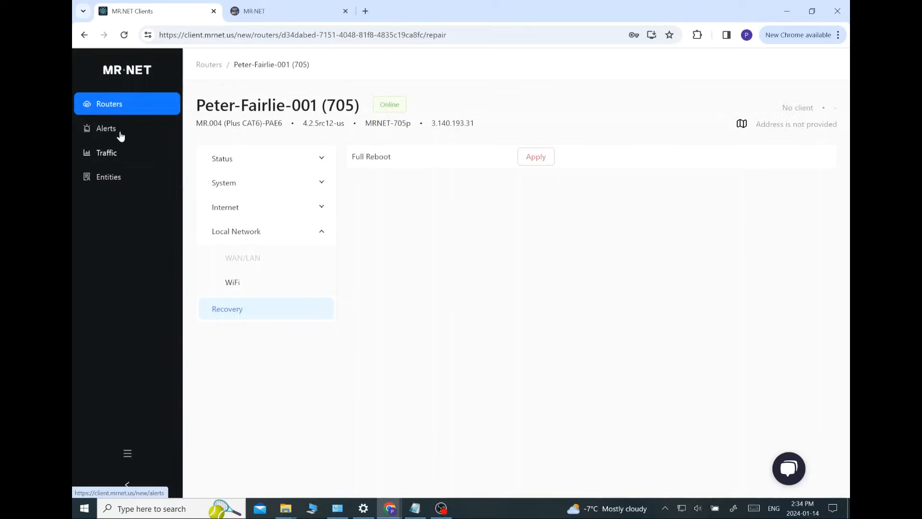
pyautogui.click(106, 129)
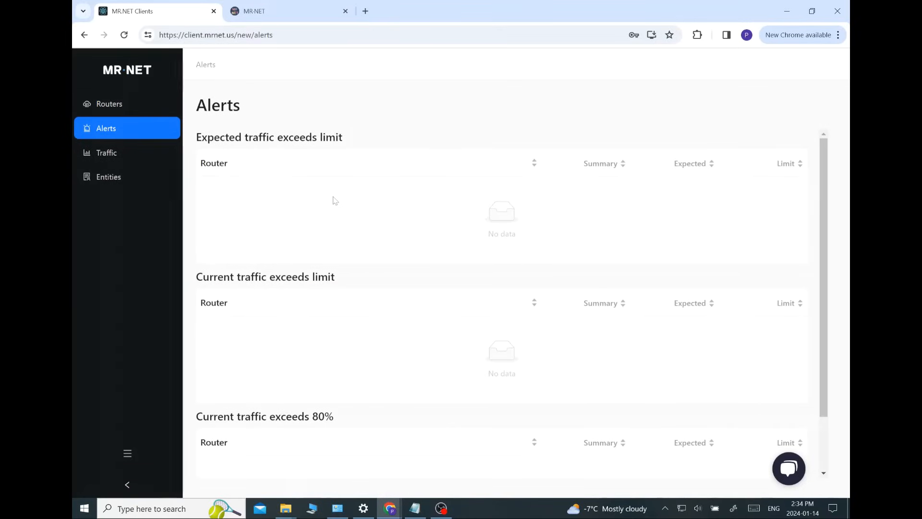
pyautogui.moveTo(370, 212)
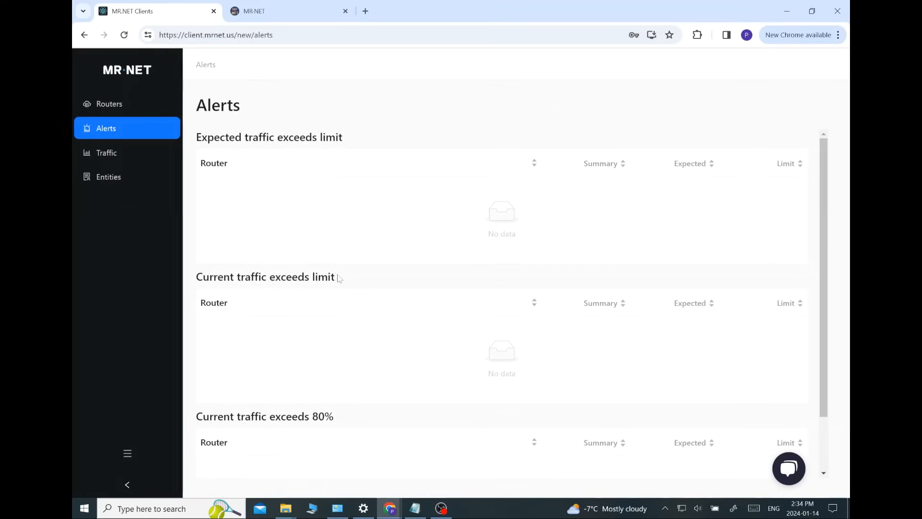
pyautogui.moveTo(101, 155)
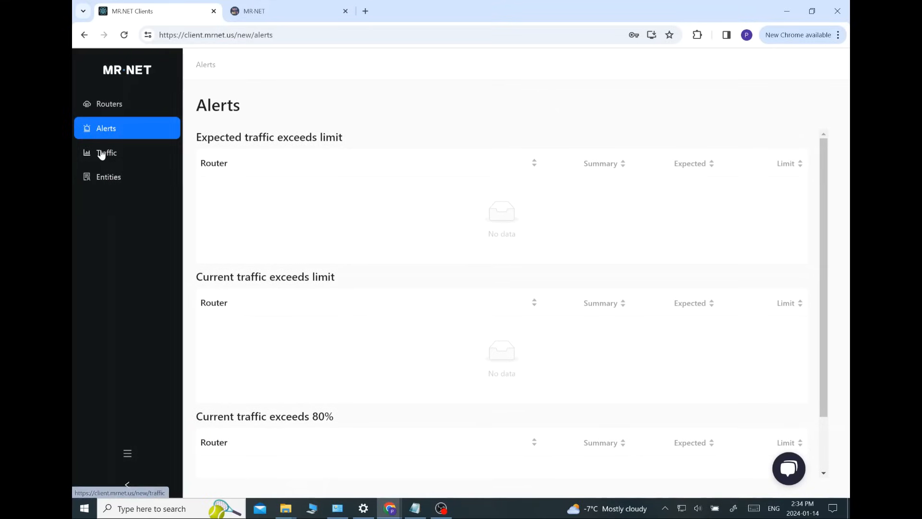
pyautogui.click(106, 153)
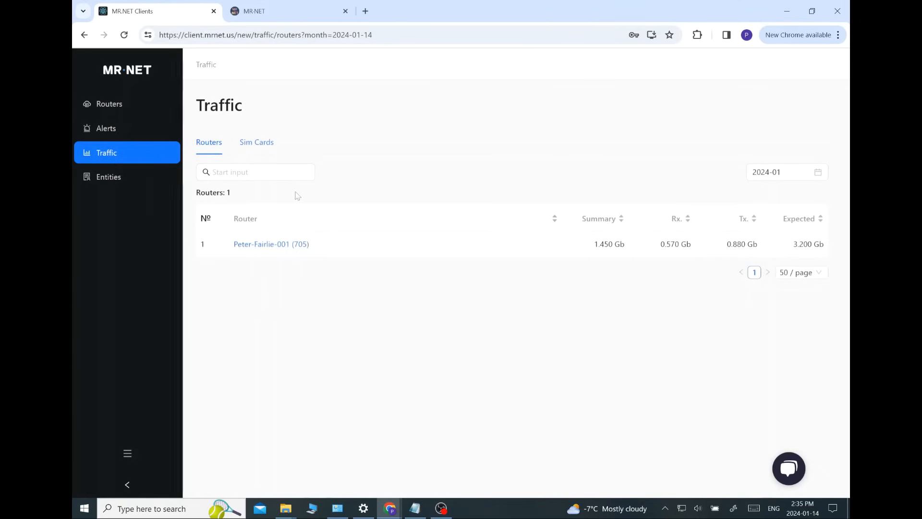
pyautogui.moveTo(361, 346)
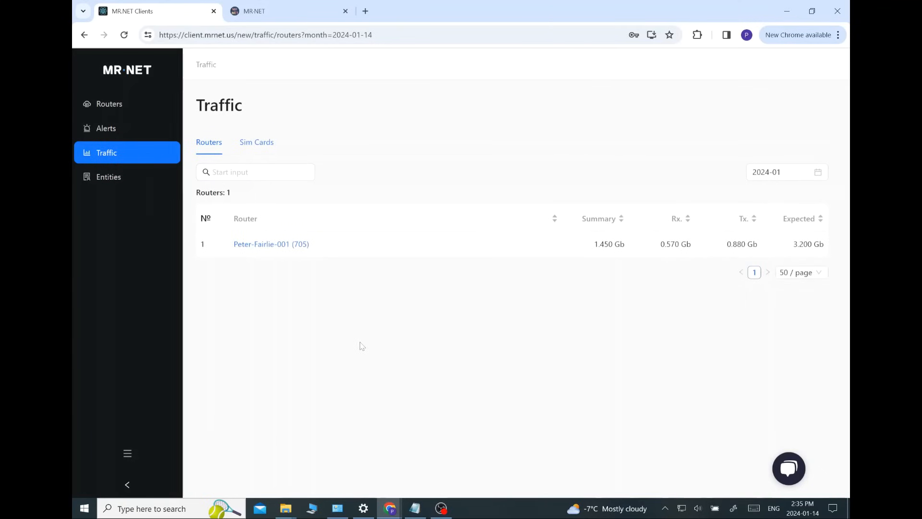
pyautogui.moveTo(146, 194)
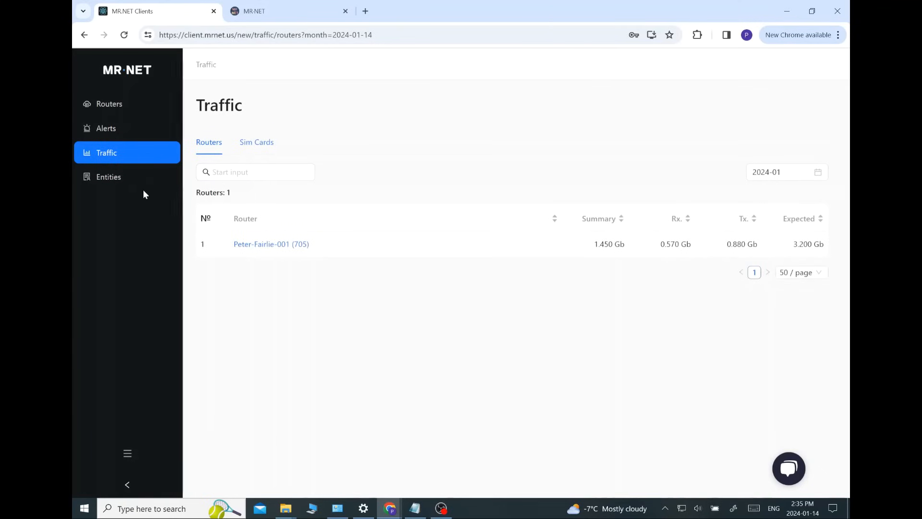
# Return to the MR.NET tab and start a new tab to check the public IP on ipchicken.com
pyautogui.click(109, 177)
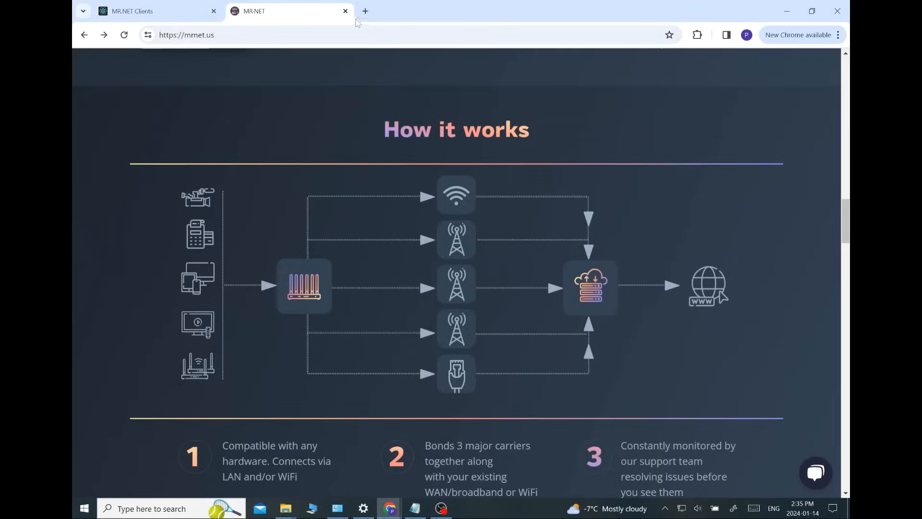
pyautogui.click(365, 11)
pyautogui.write('https://ipchicken.com')
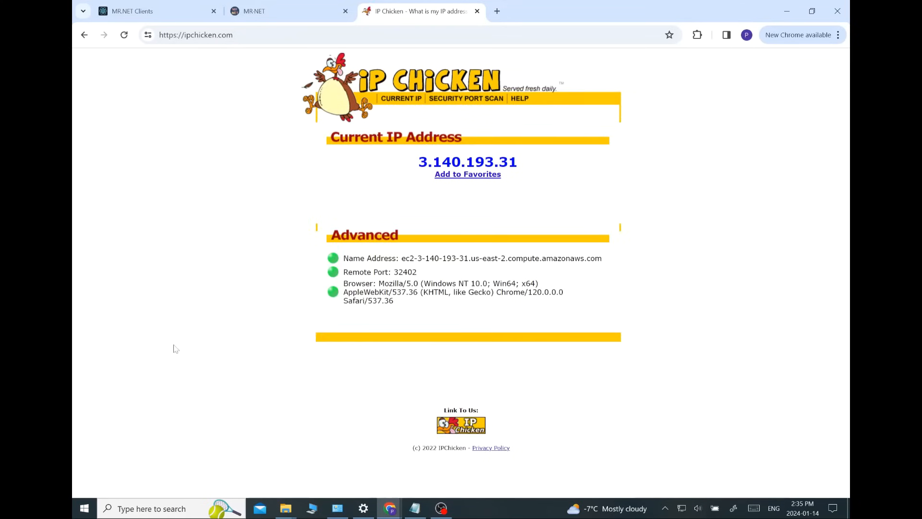
pyautogui.moveTo(565, 248)
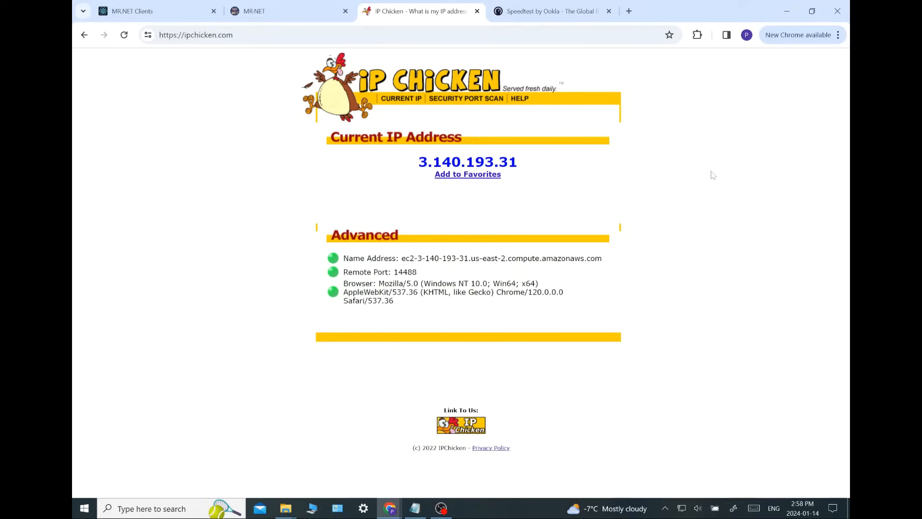
pyautogui.moveTo(681, 91)
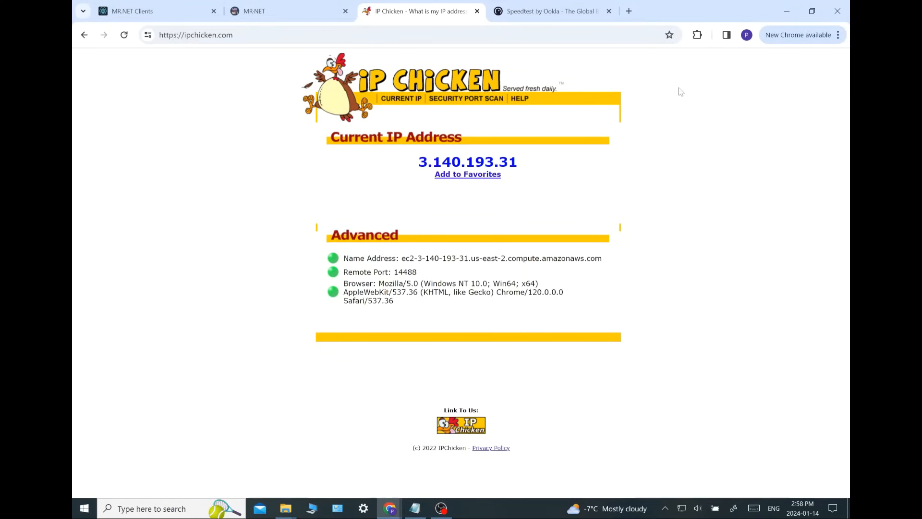
# Start a Speedtest run from Amazon IP 3.140.193.31 to the Spectrum server in Columbus, OH
pyautogui.click(554, 12)
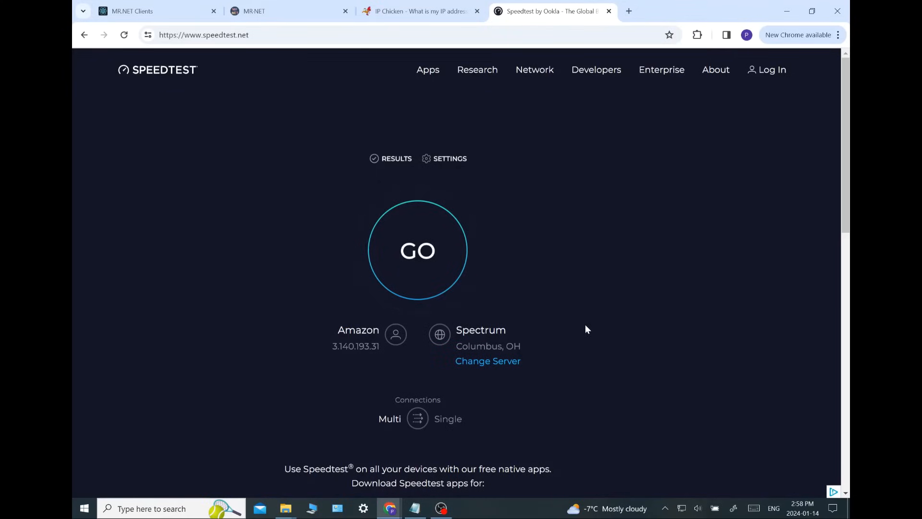
pyautogui.click(419, 252)
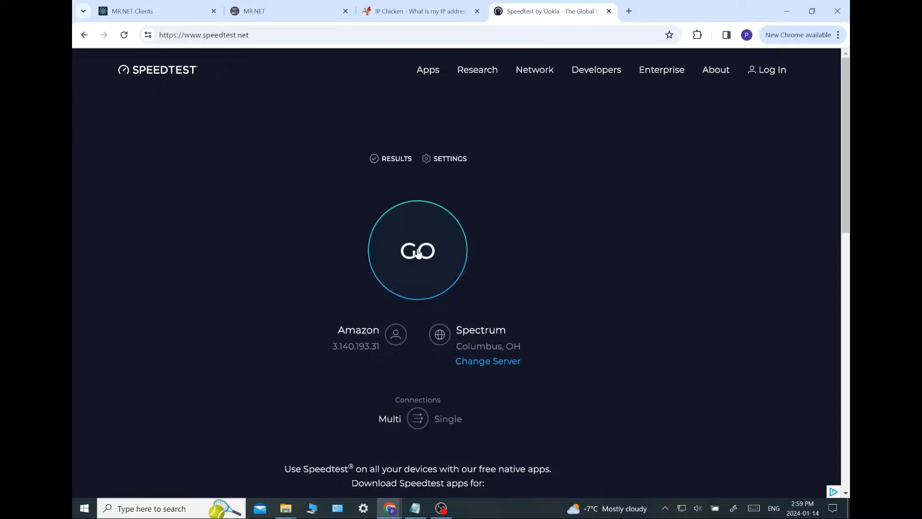
pyautogui.click(417, 251)
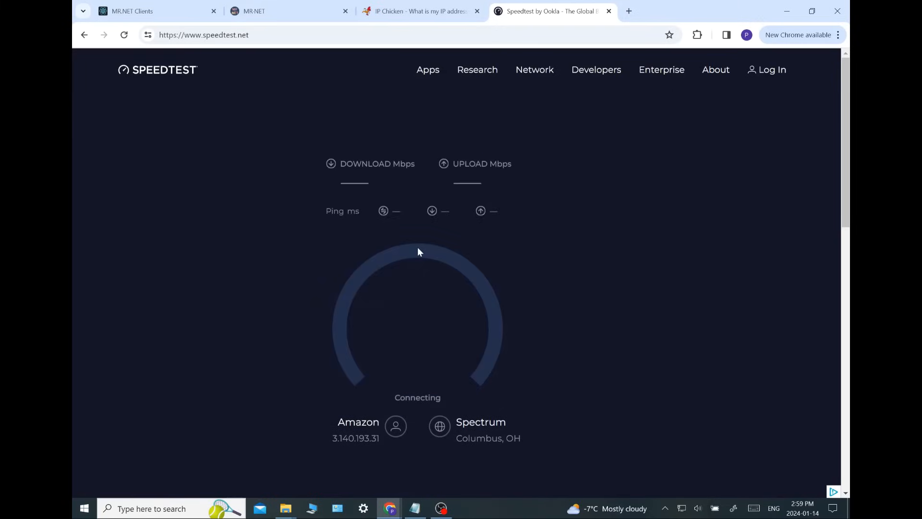
pyautogui.moveTo(588, 263)
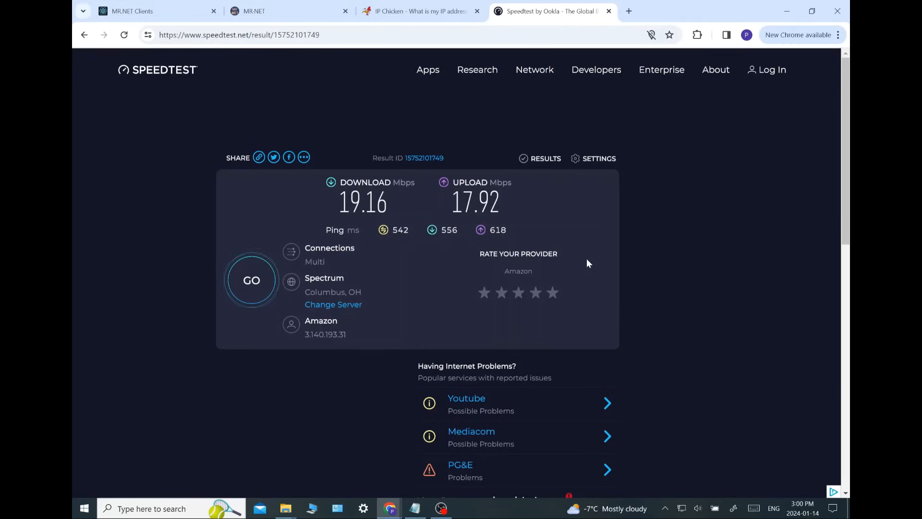
# Return to the router's Status > Overview in the MR.NET Clients portal after the 19.16/17.92 Mbps result
pyautogui.click(139, 12)
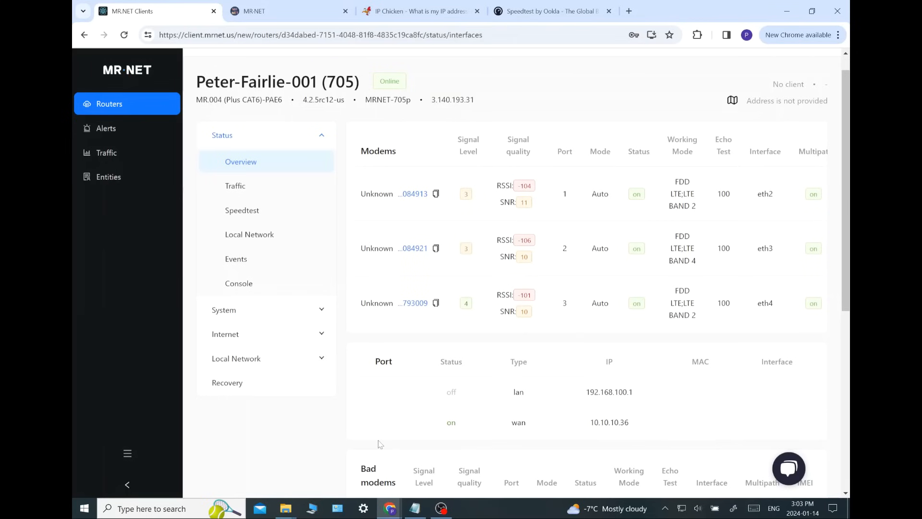
pyautogui.moveTo(645, 444)
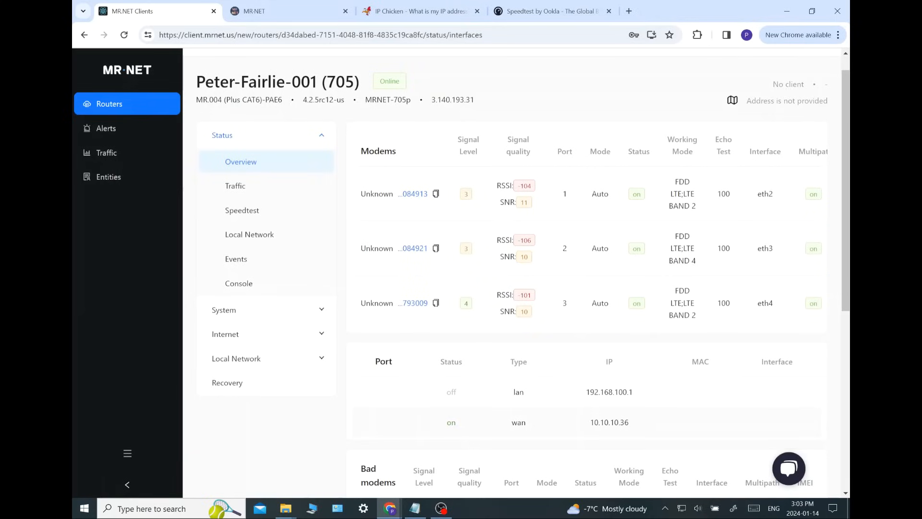
pyautogui.moveTo(632, 431)
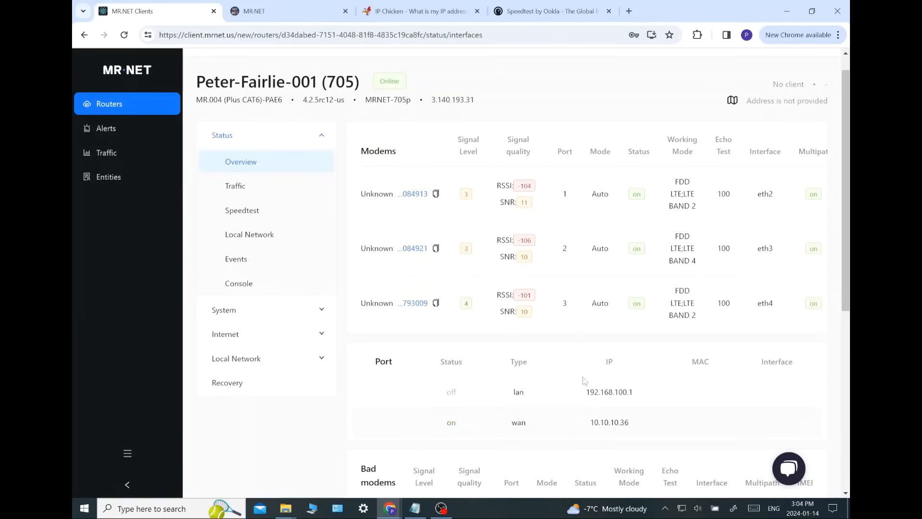
# Start a second Speedtest run to the Columbus, OH Spectrum server from the results page
pyautogui.click(543, 11)
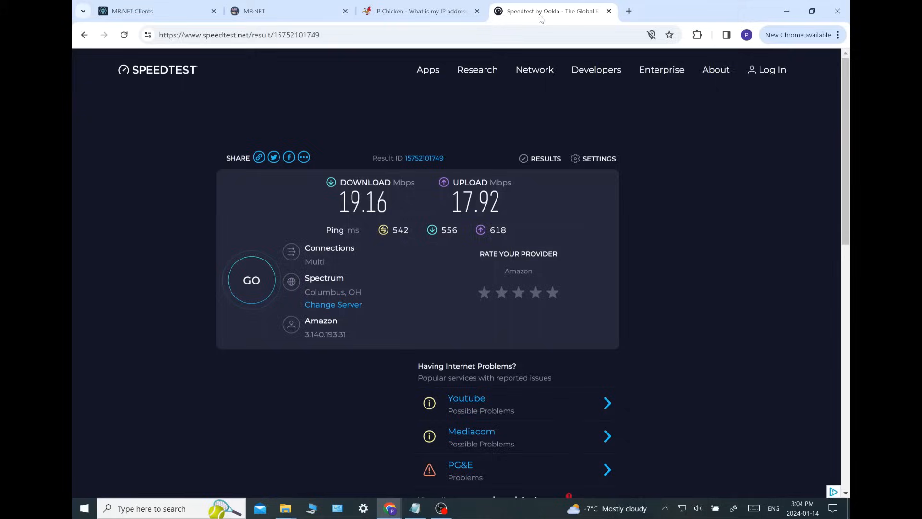
pyautogui.click(252, 280)
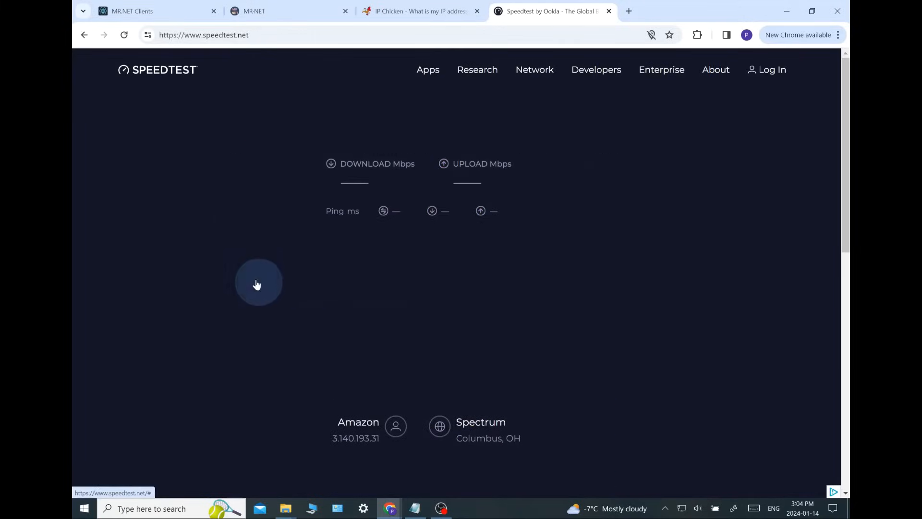
pyautogui.click(258, 283)
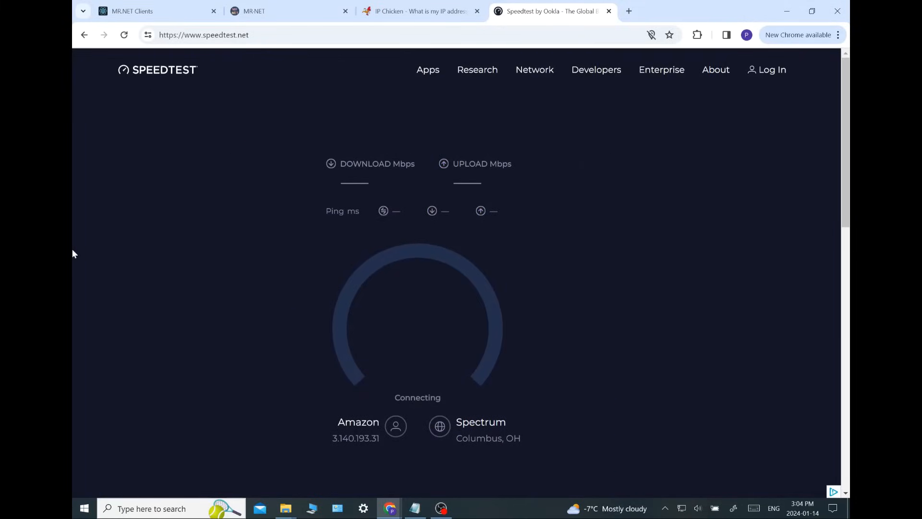